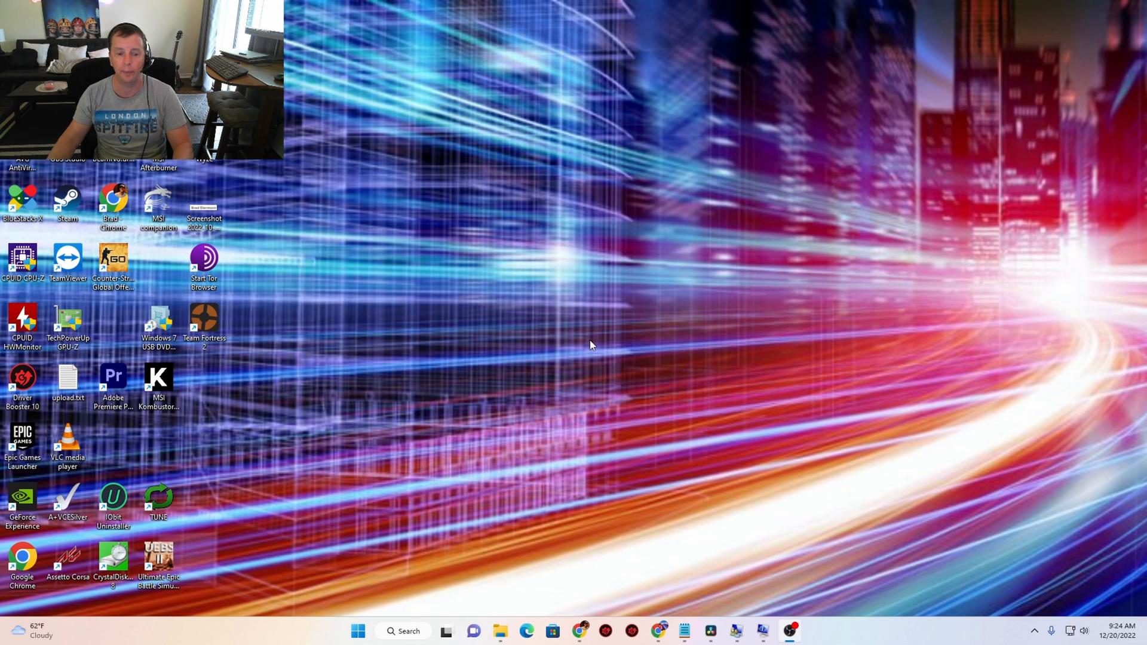
mouse_move(597, 318)
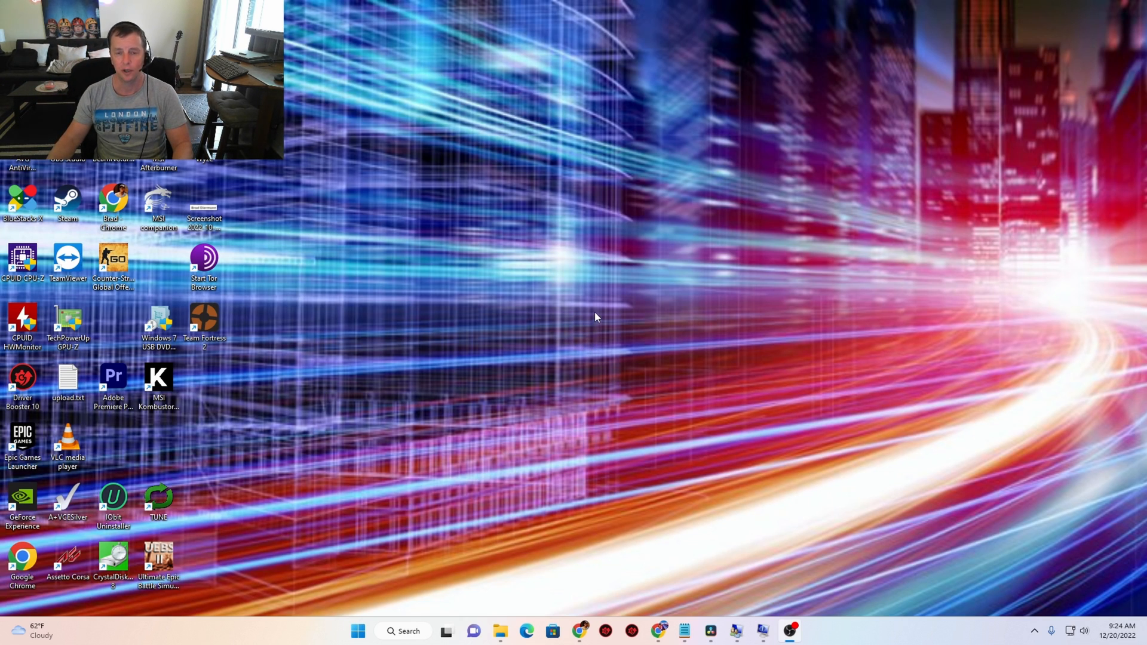
mouse_move(590, 351)
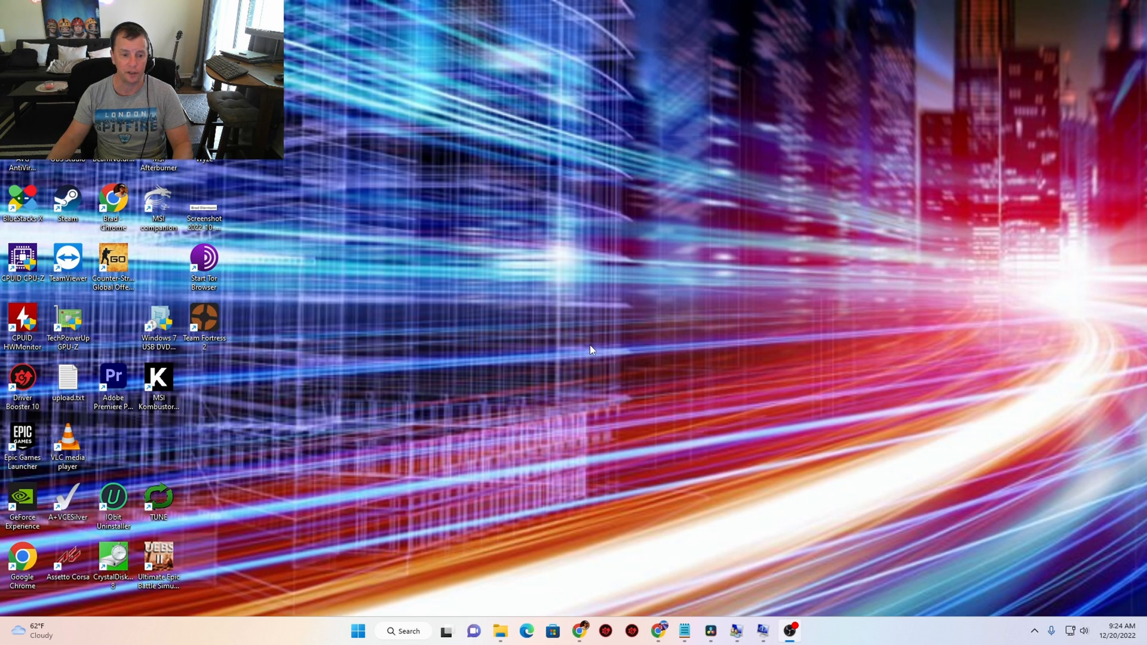
mouse_move(384, 601)
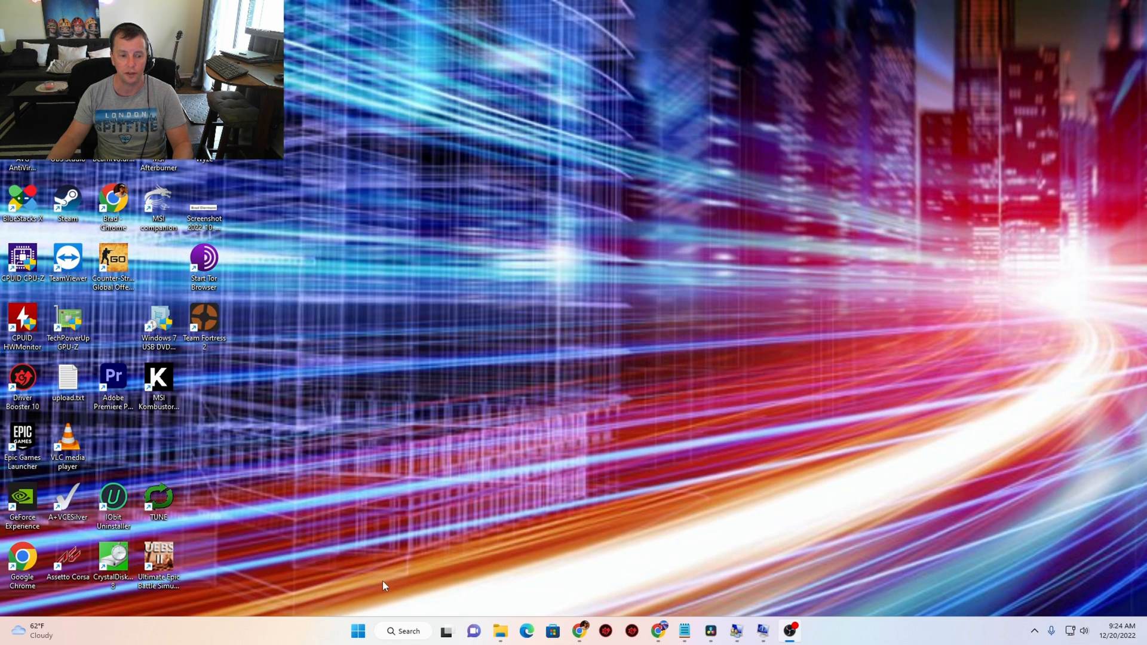
Step: Delete the existing 'share' account from Local Users and Groups > Users
right_click(359, 631)
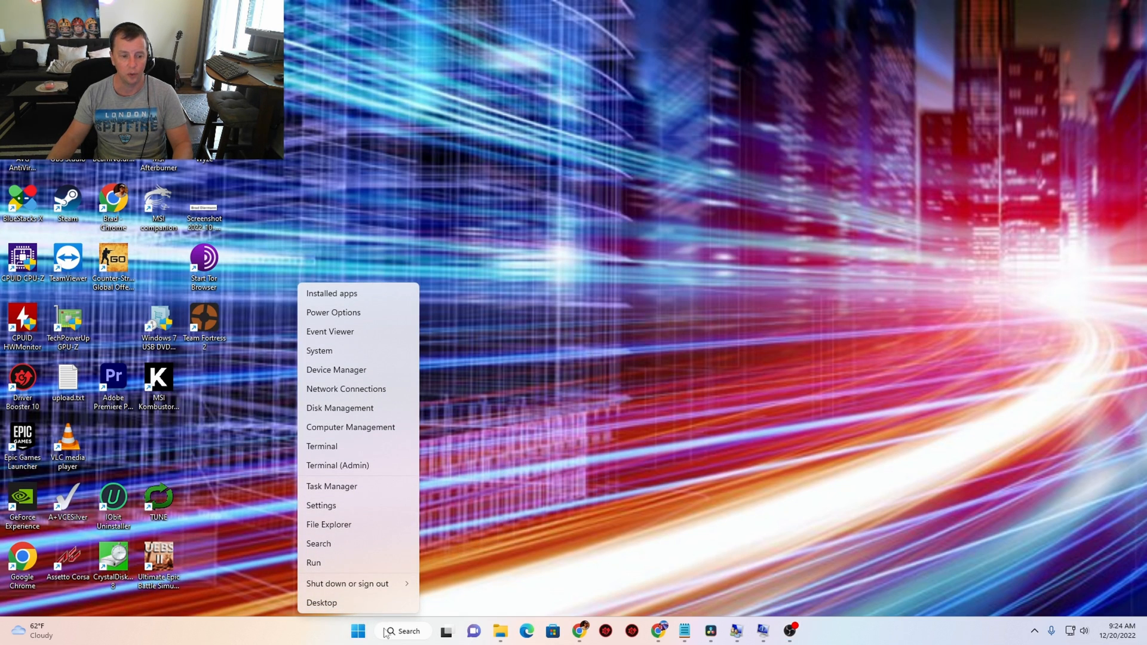
mouse_move(374, 438)
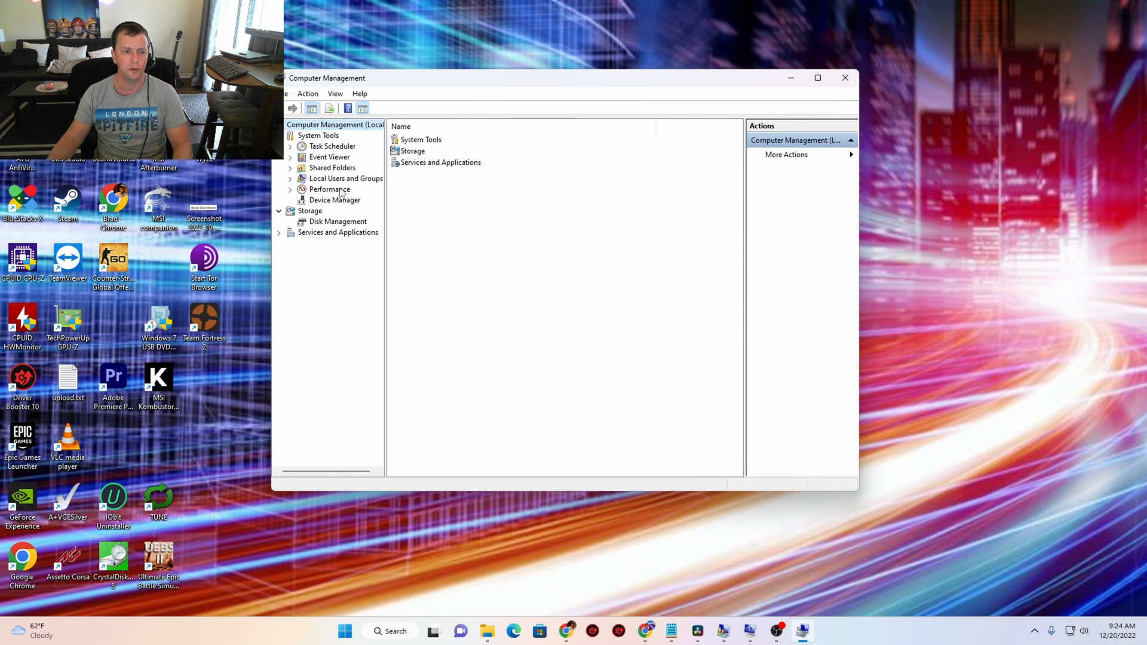
left_click(344, 179)
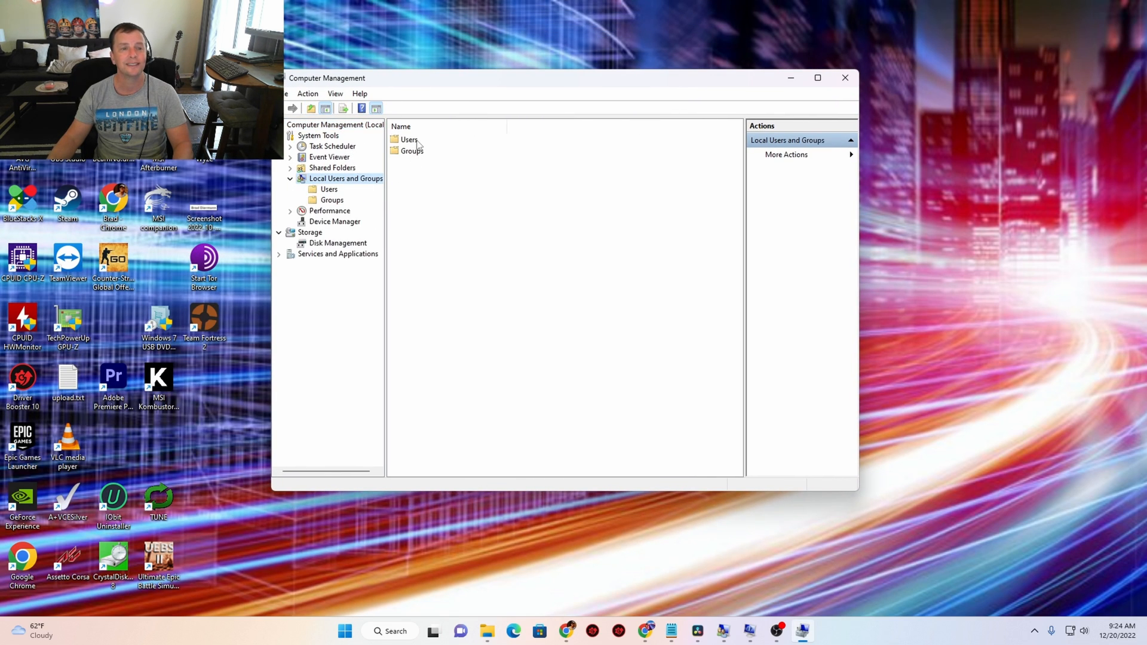
left_click(329, 189)
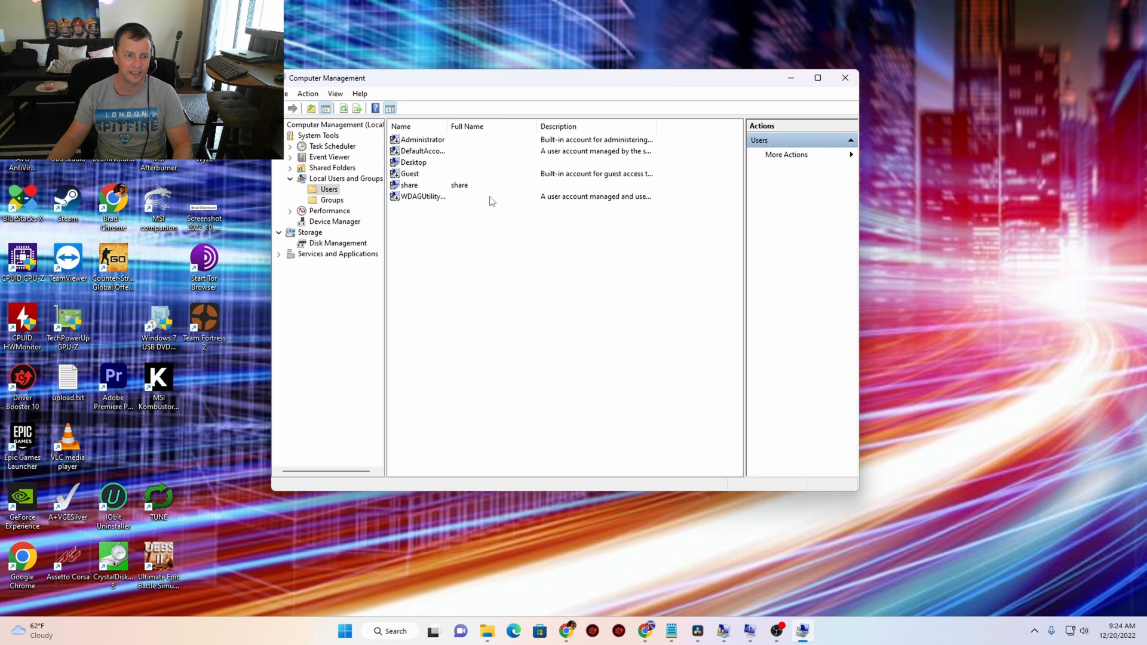
right_click(408, 184)
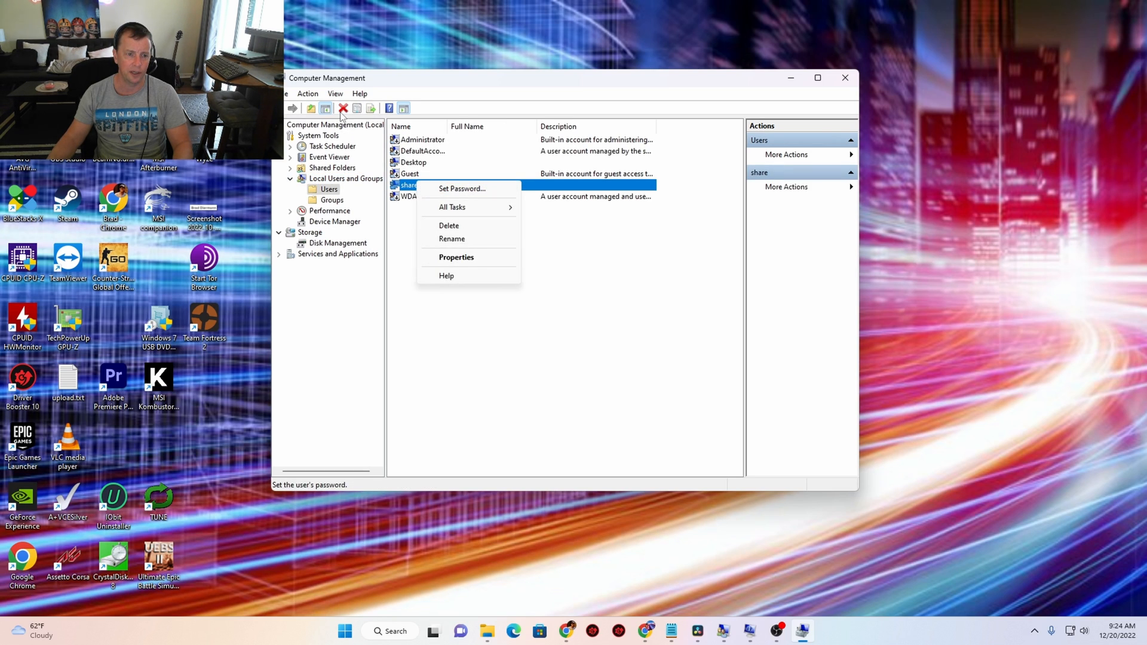
left_click(449, 225)
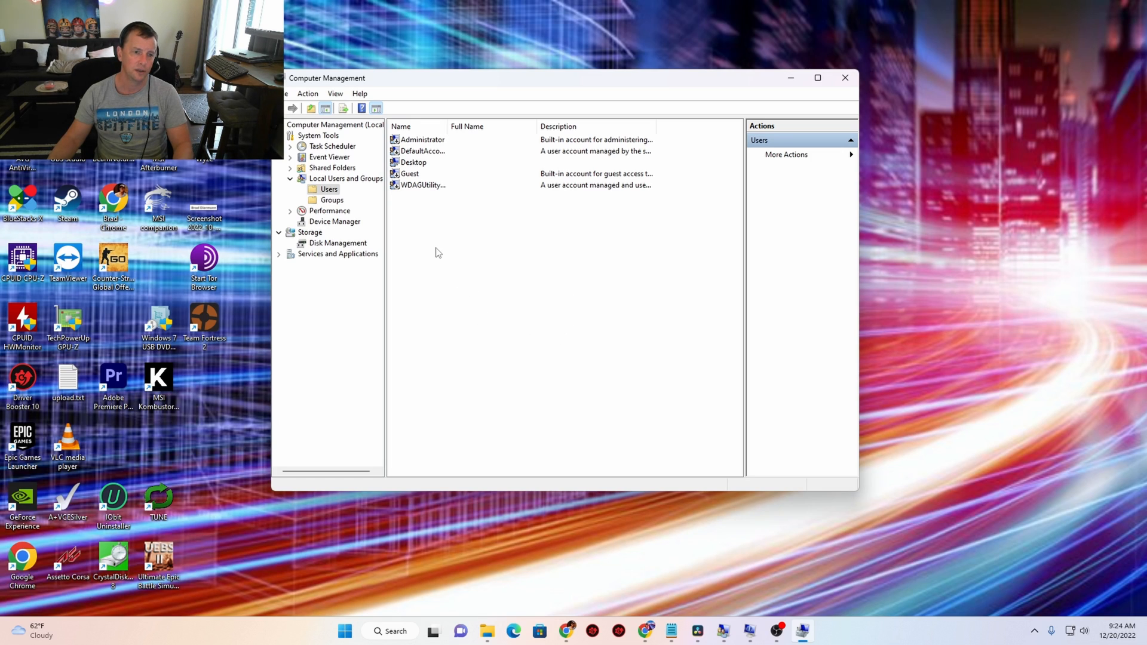
Step: Create local user 'share' with a password, with 'must change password at next logon' unticked
right_click(438, 252)
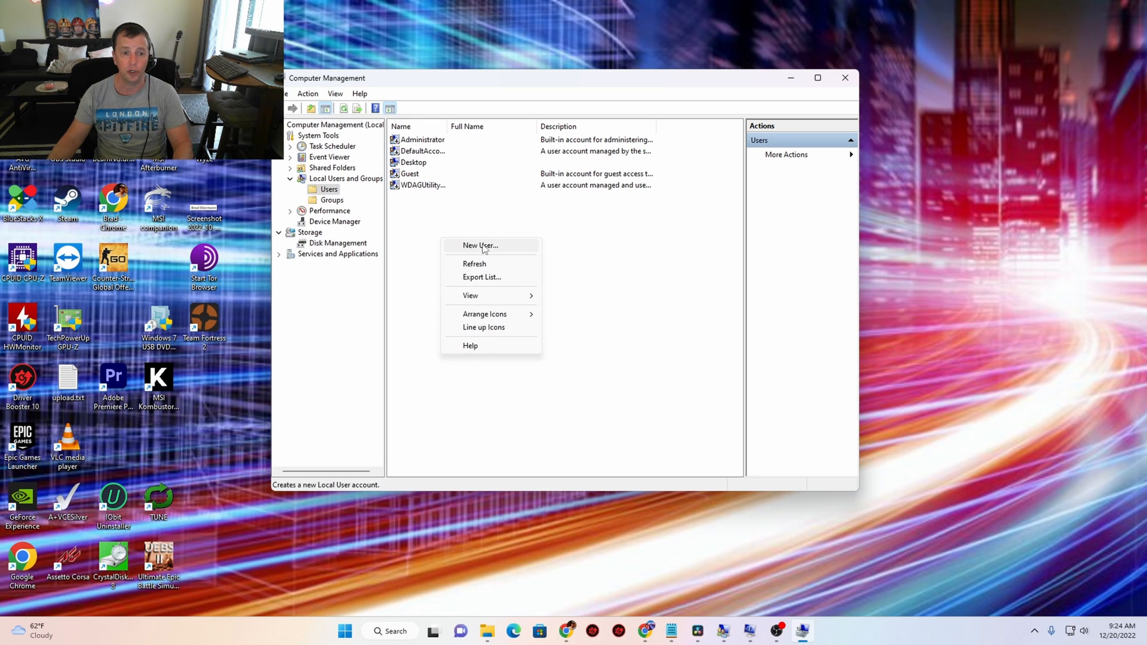
left_click(481, 246)
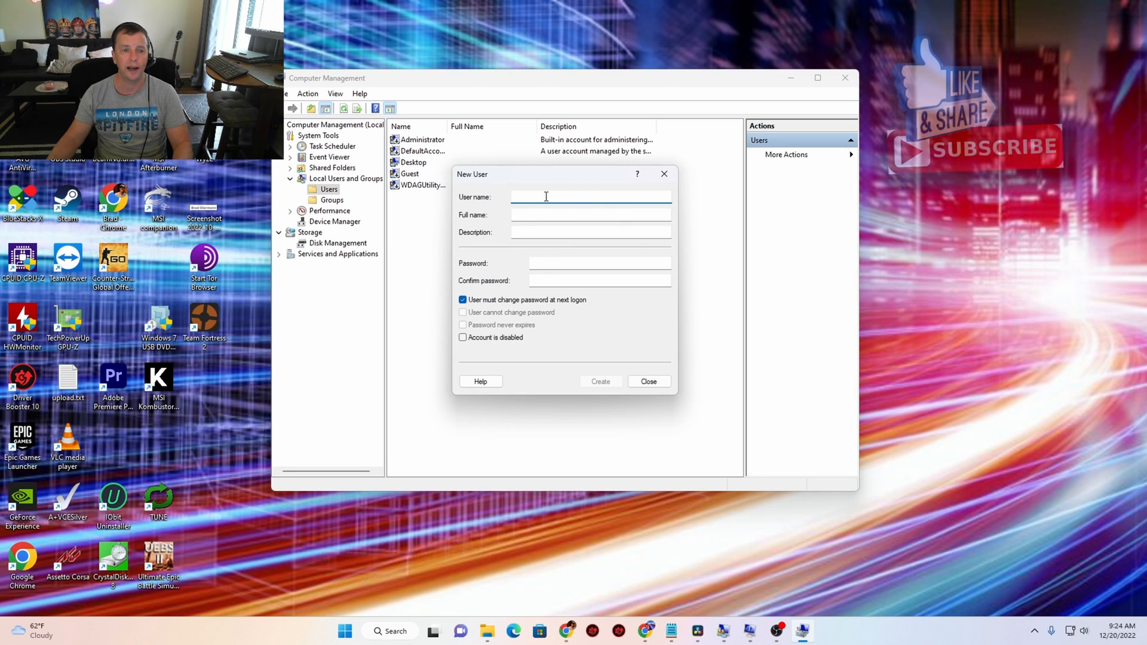
type("share")
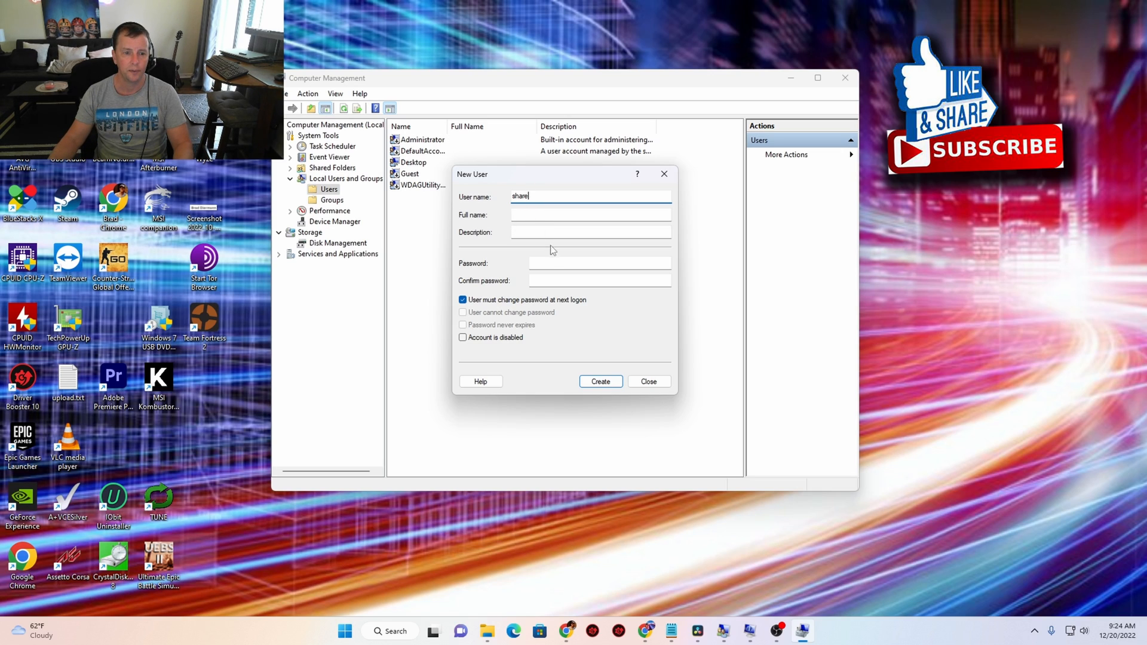
type("•••••")
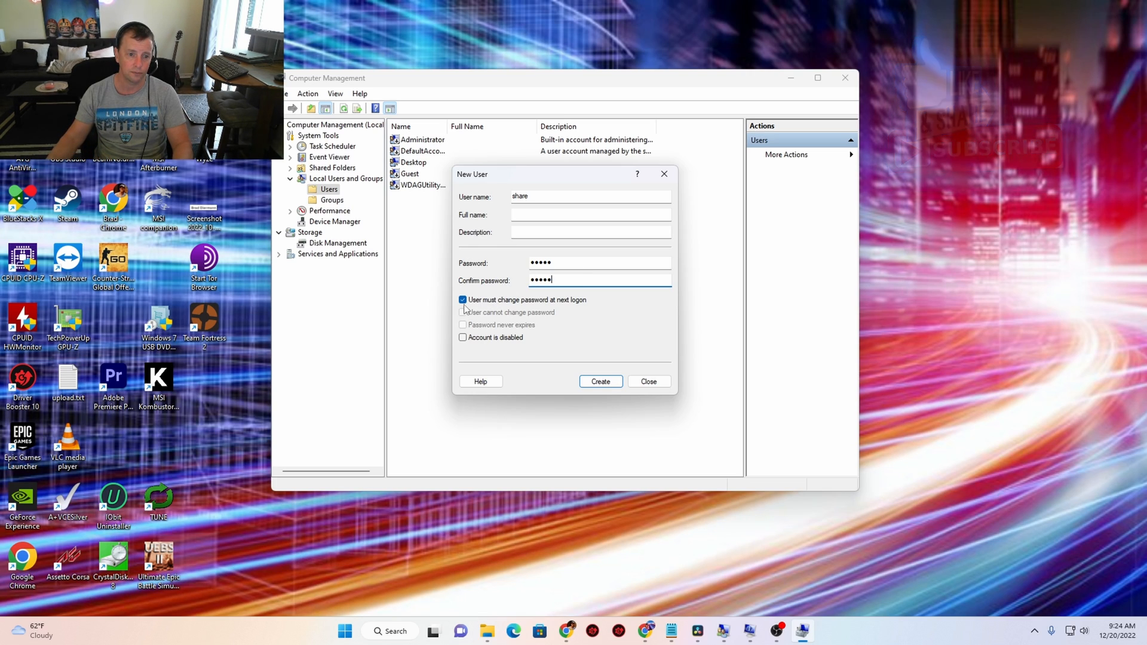
left_click(462, 299)
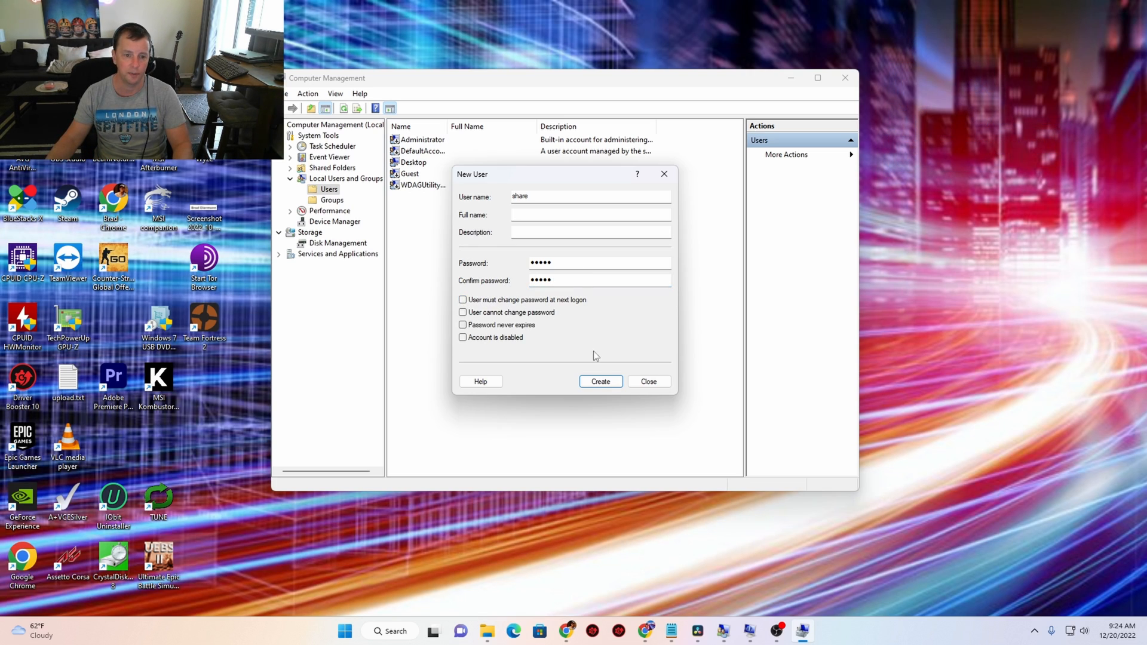
left_click(599, 381)
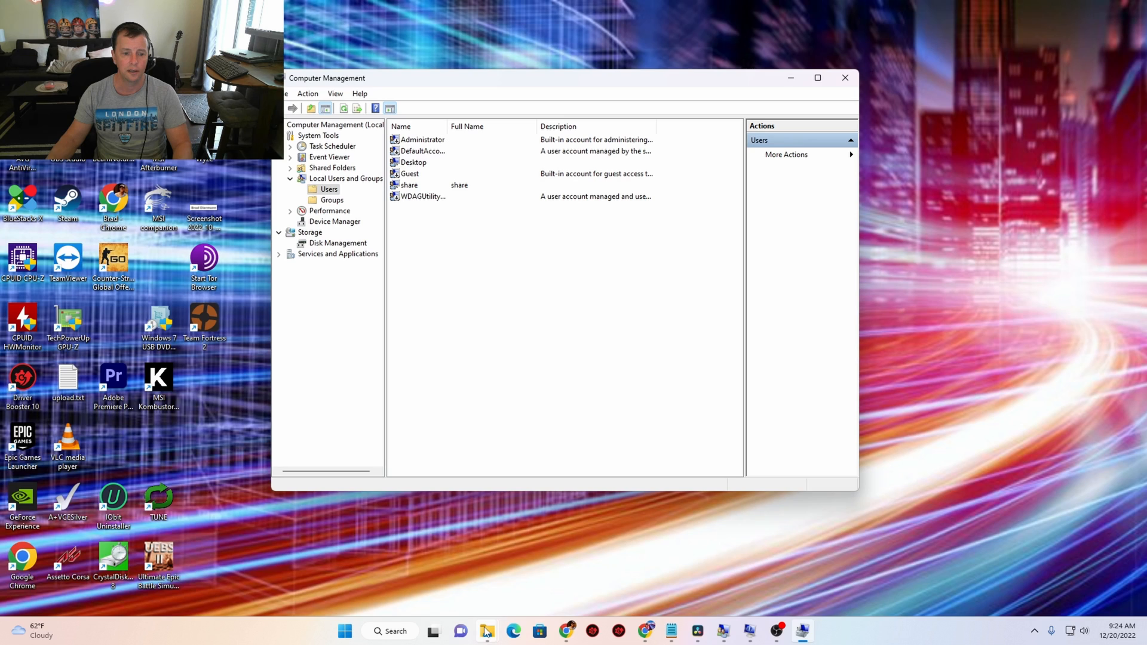
Step: Delete the old share folder from the Editing Storage (E:) drive
right_click(485, 631)
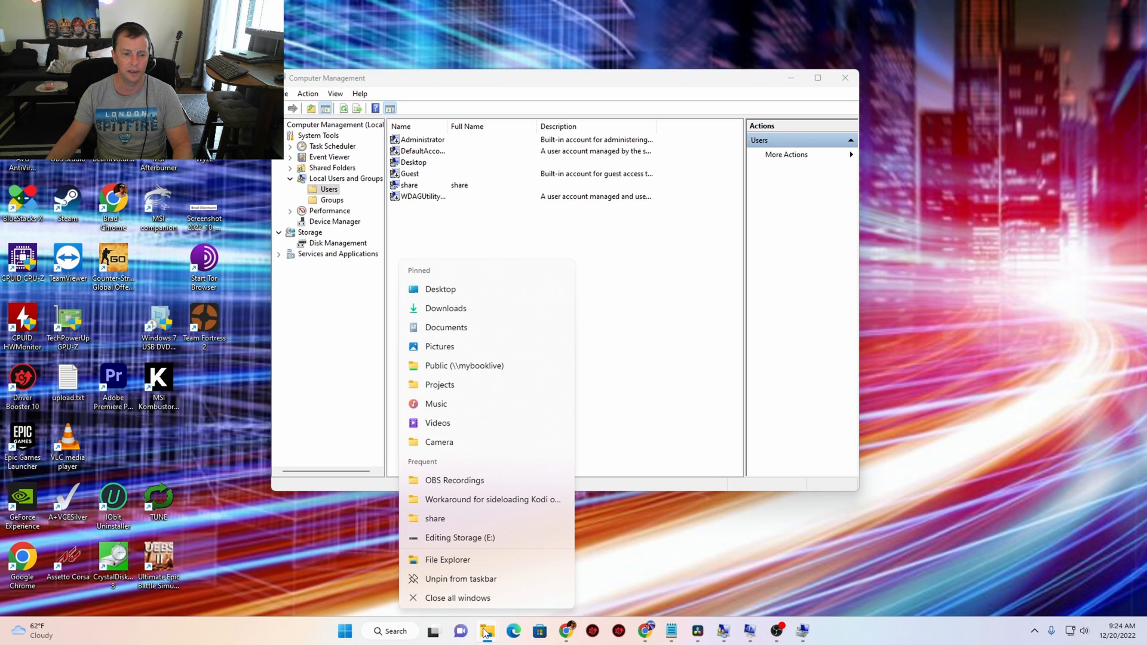
left_click(659, 367)
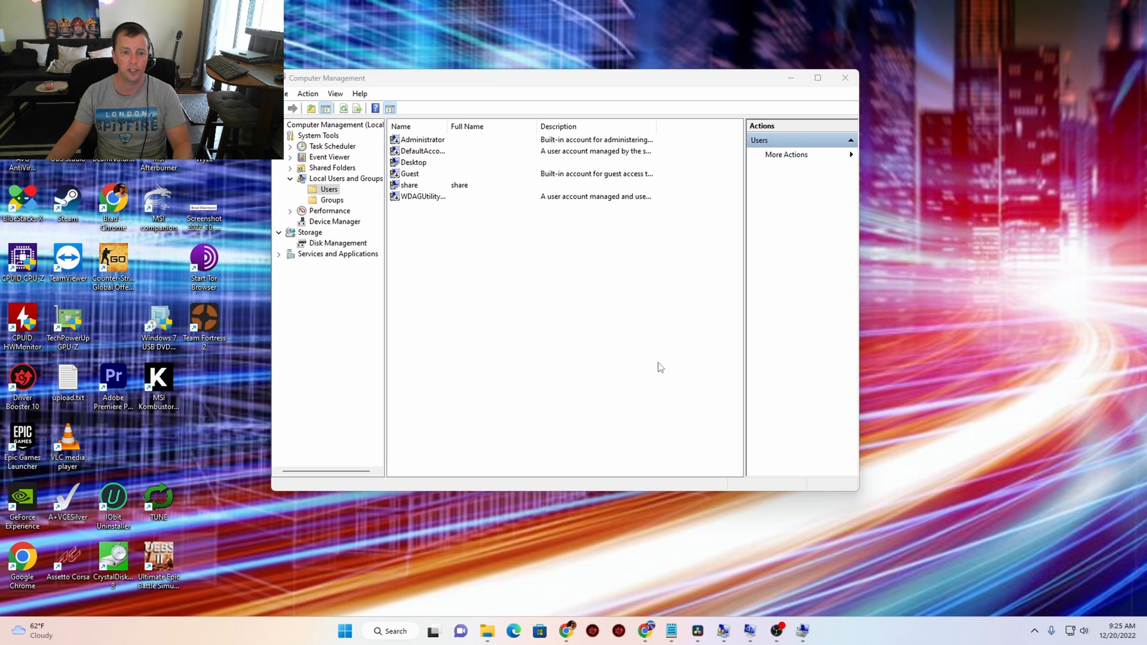
left_click(490, 630)
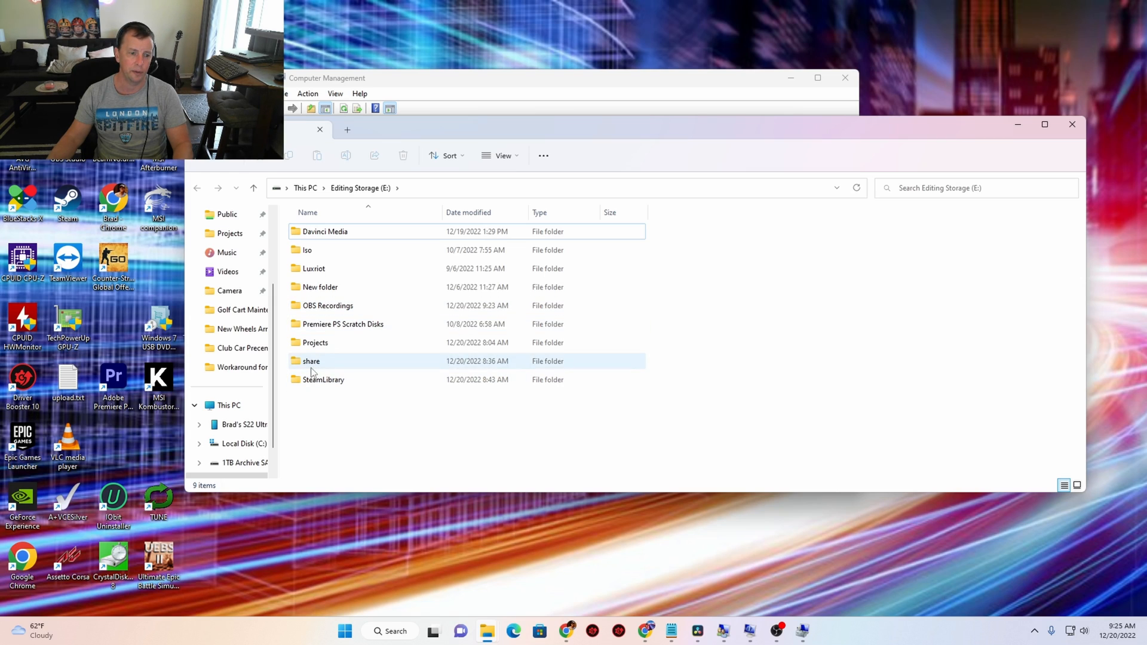
left_click(312, 361)
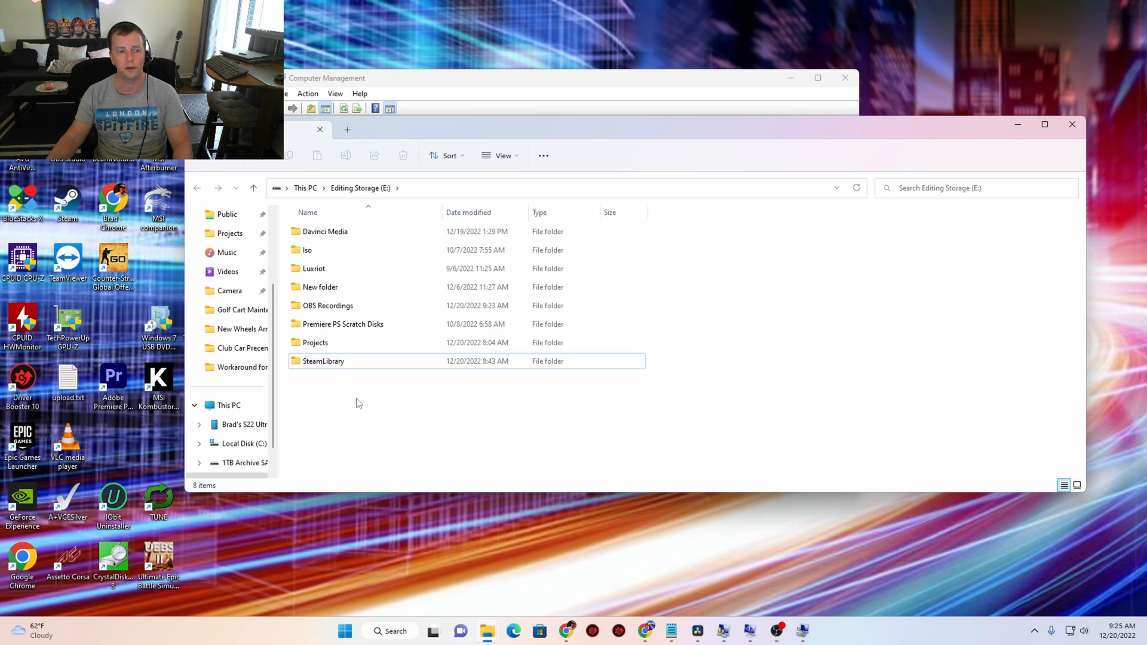
mouse_move(320, 413)
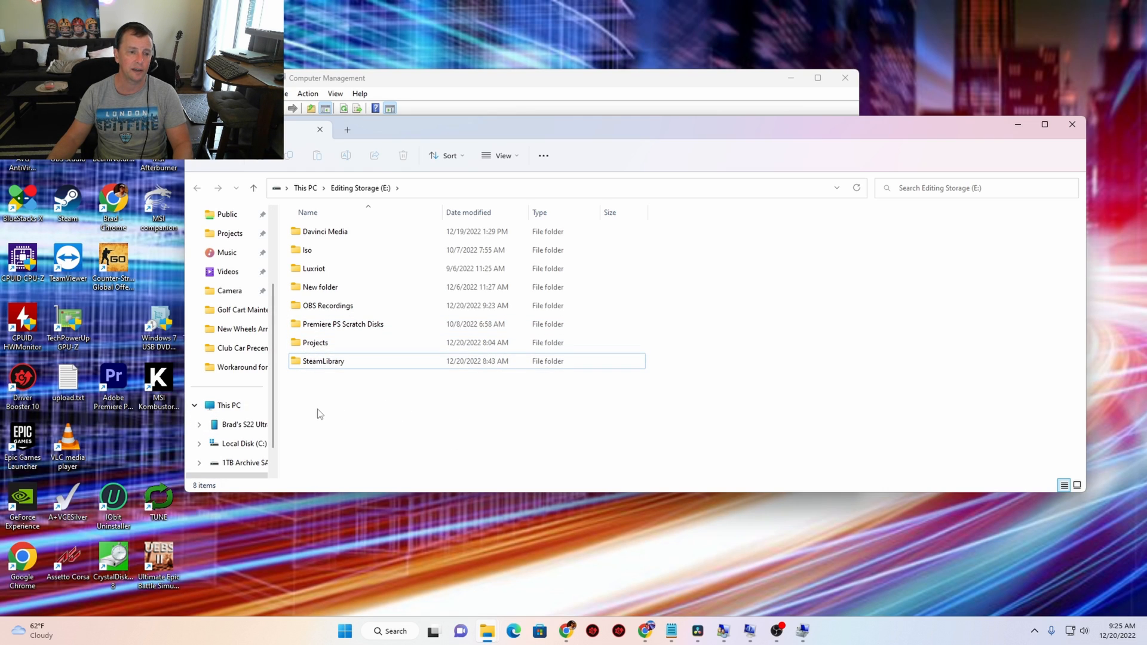
Step: Create a new folder named 'share' on the E: drive
right_click(320, 413)
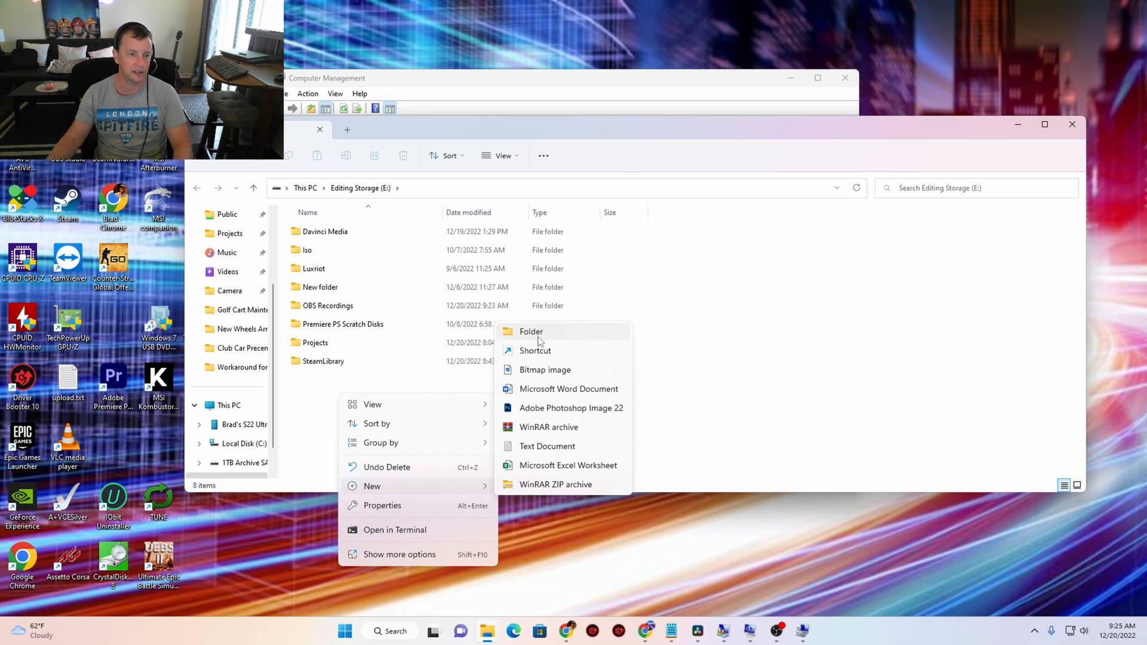
mouse_move(458, 487)
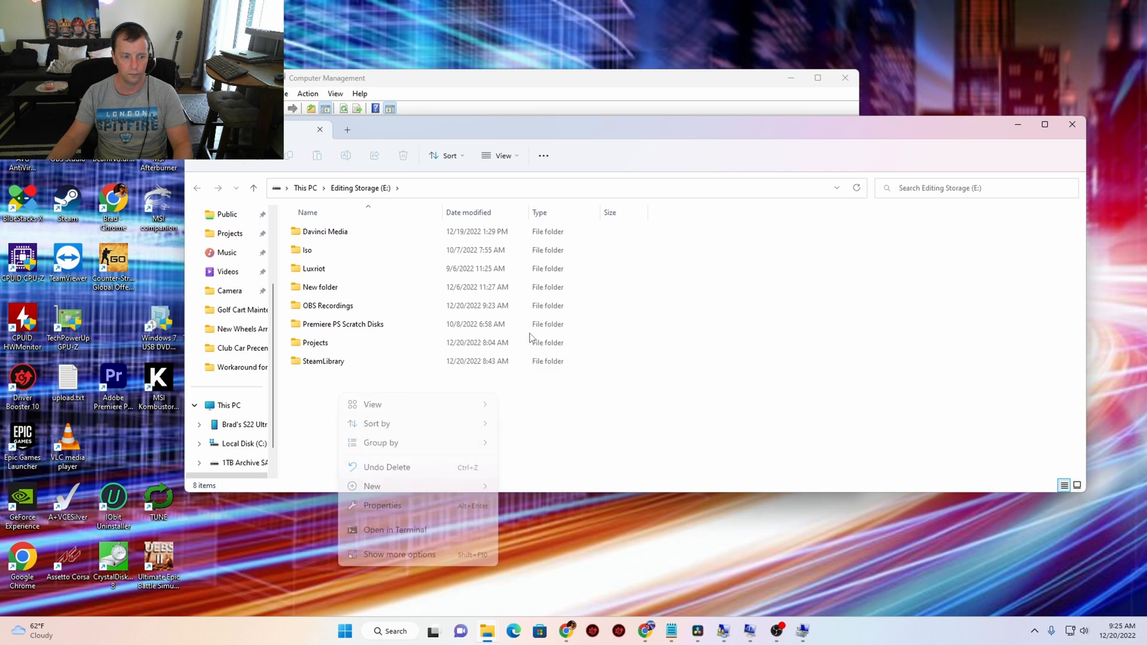
left_click(372, 485)
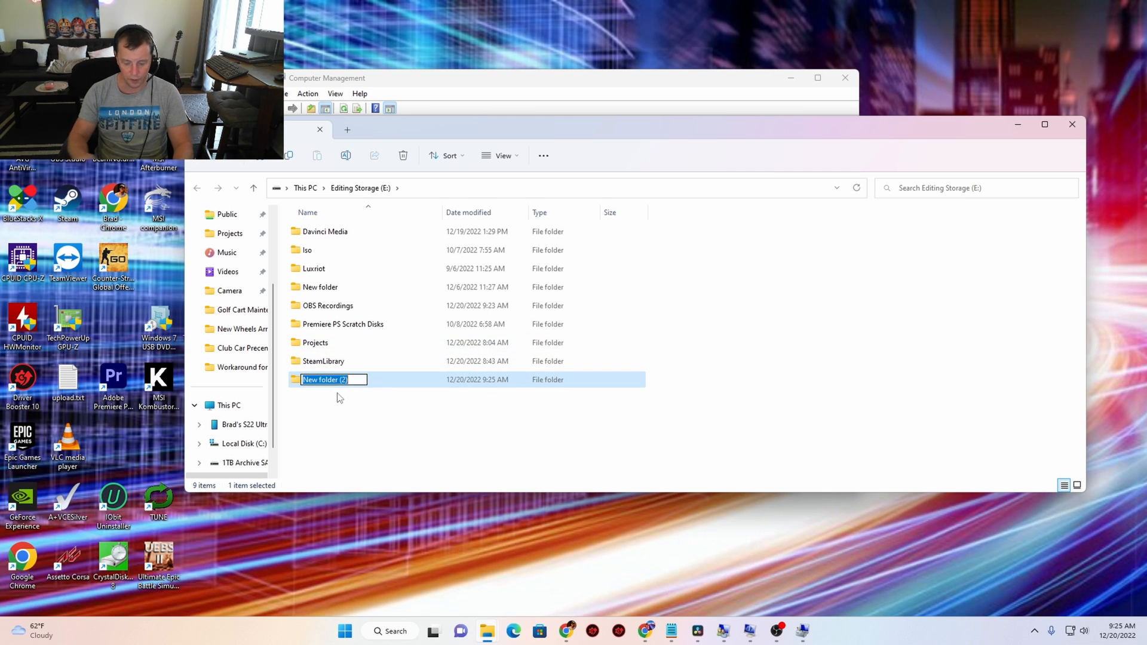
type("share")
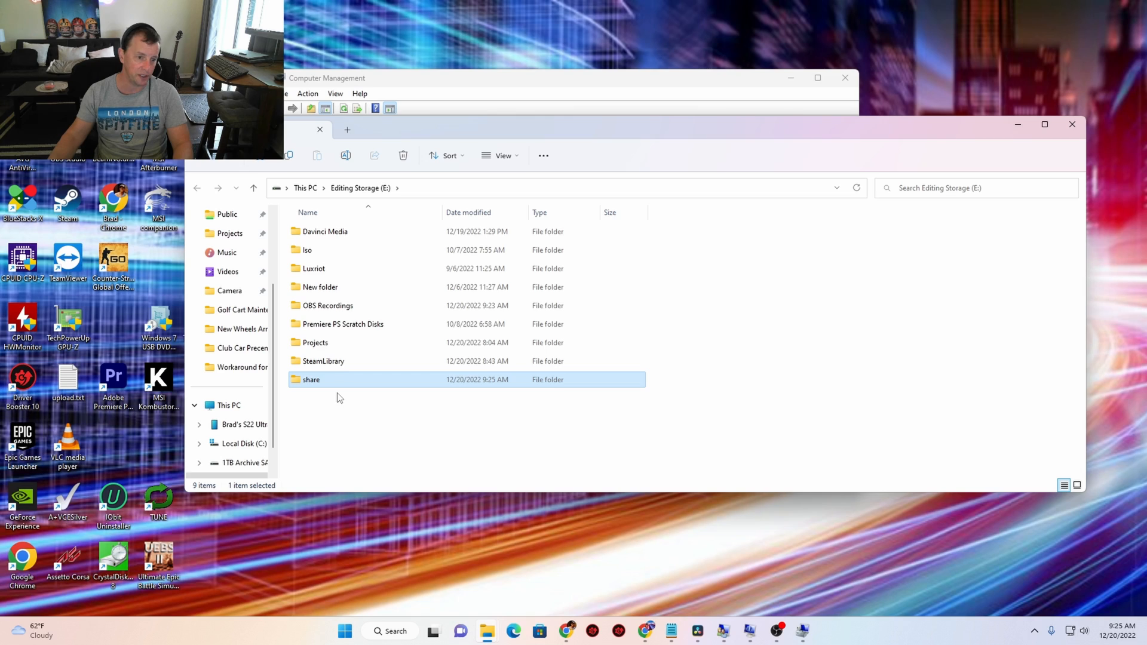
Step: Add the 'share' user to the folder's Specific people access list
right_click(310, 380)
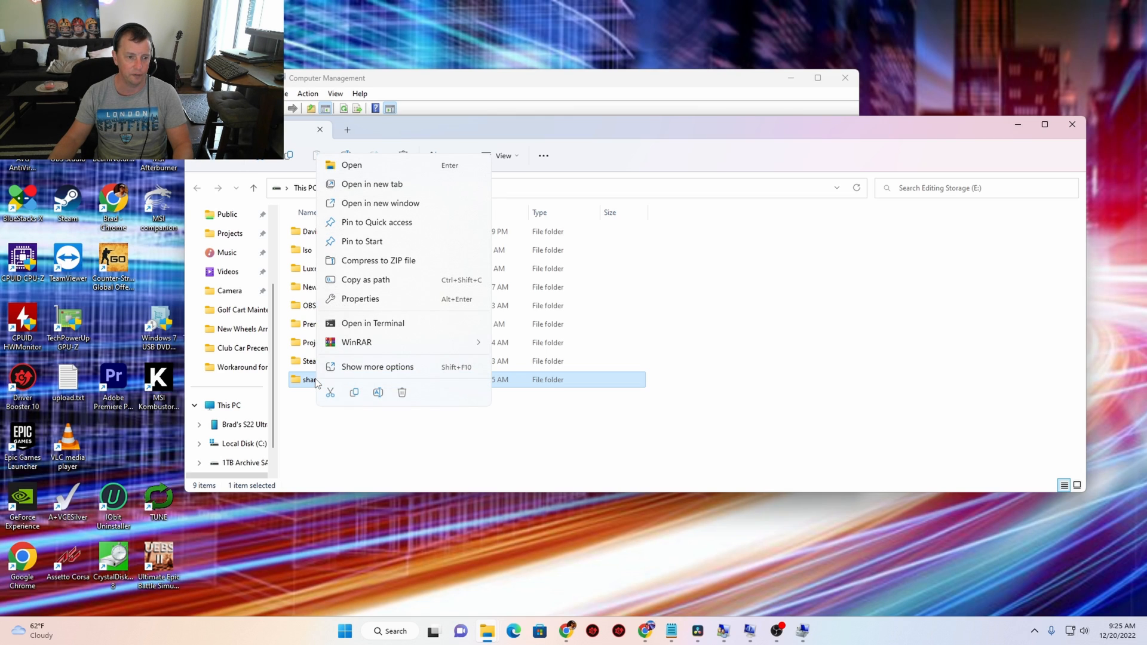
mouse_move(392, 370)
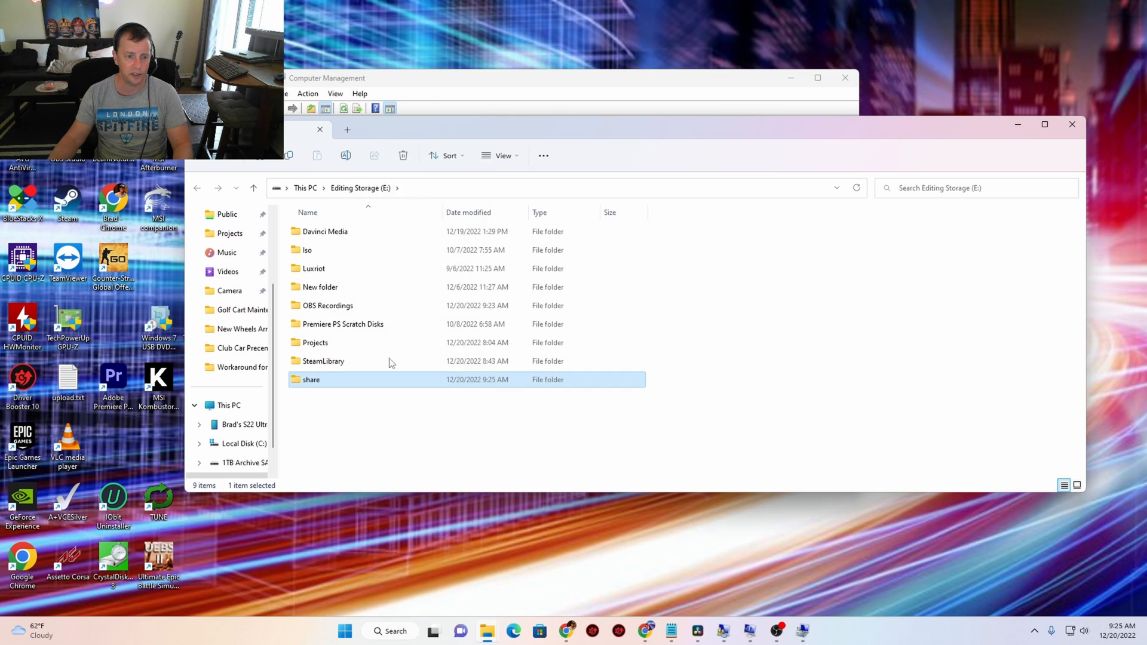
right_click(311, 380)
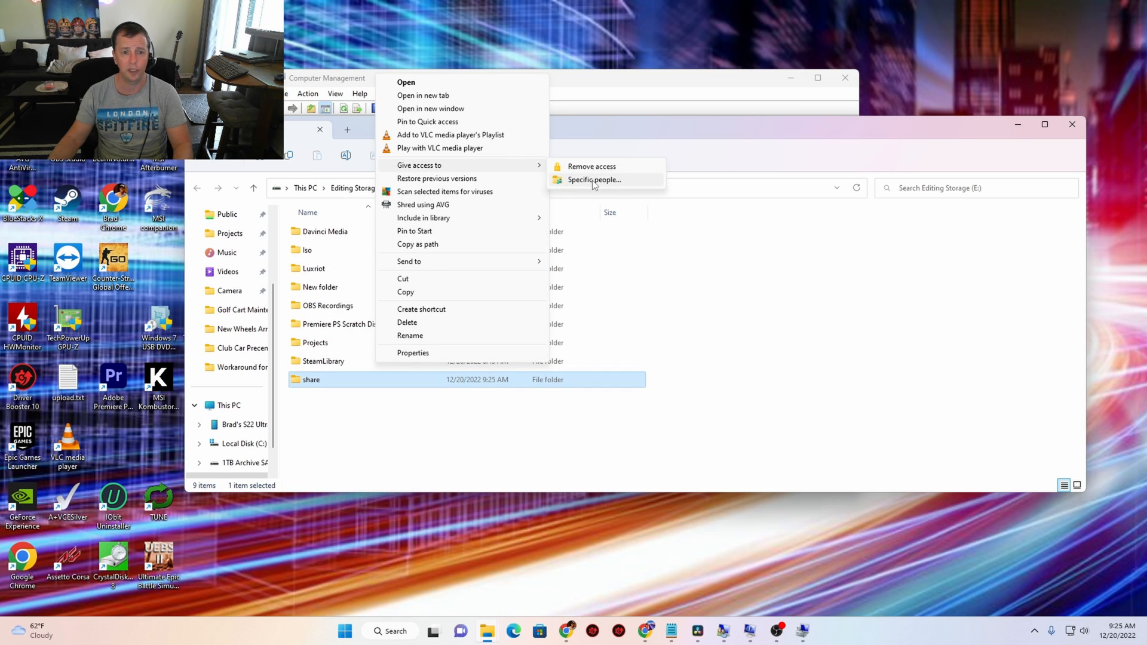
left_click(590, 179)
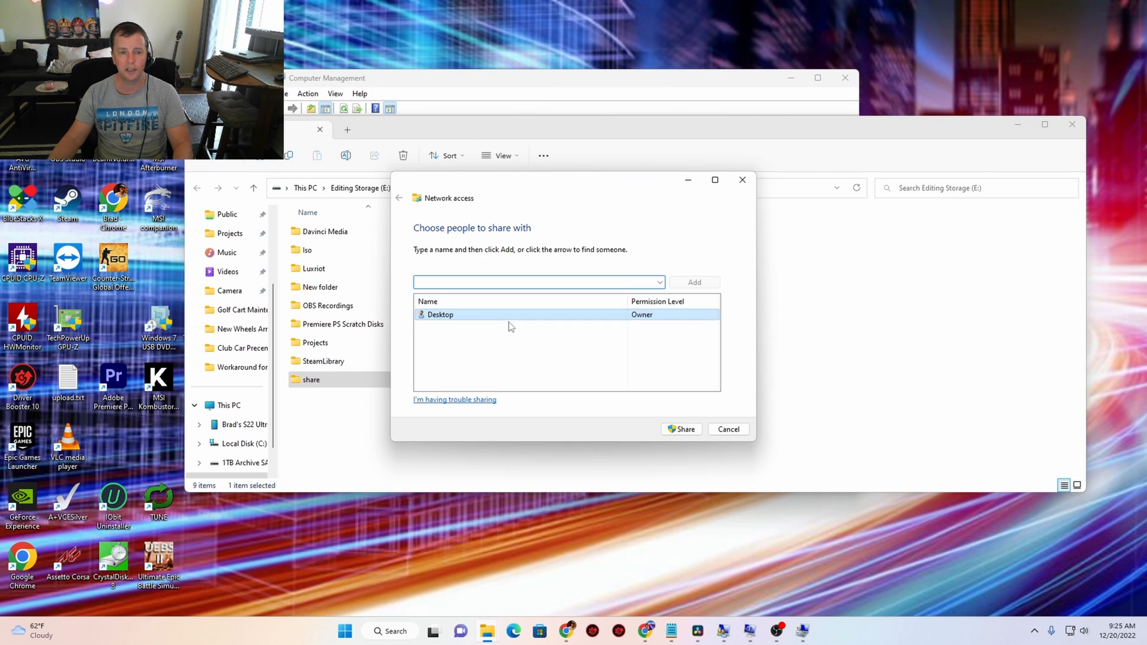
left_click(503, 282)
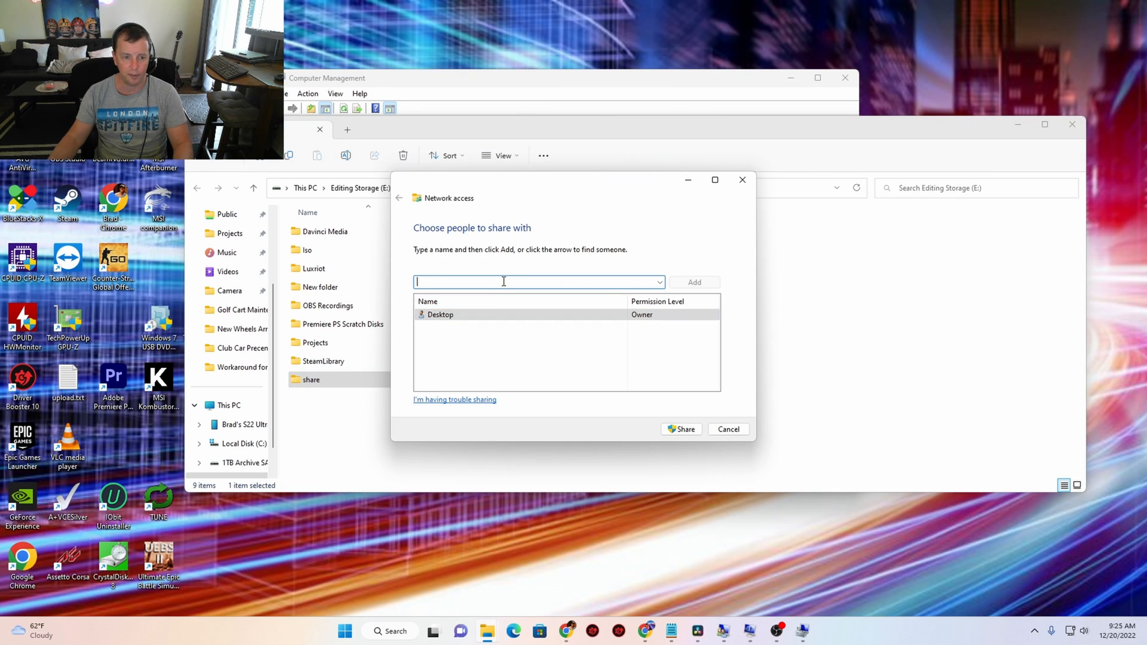
type("share")
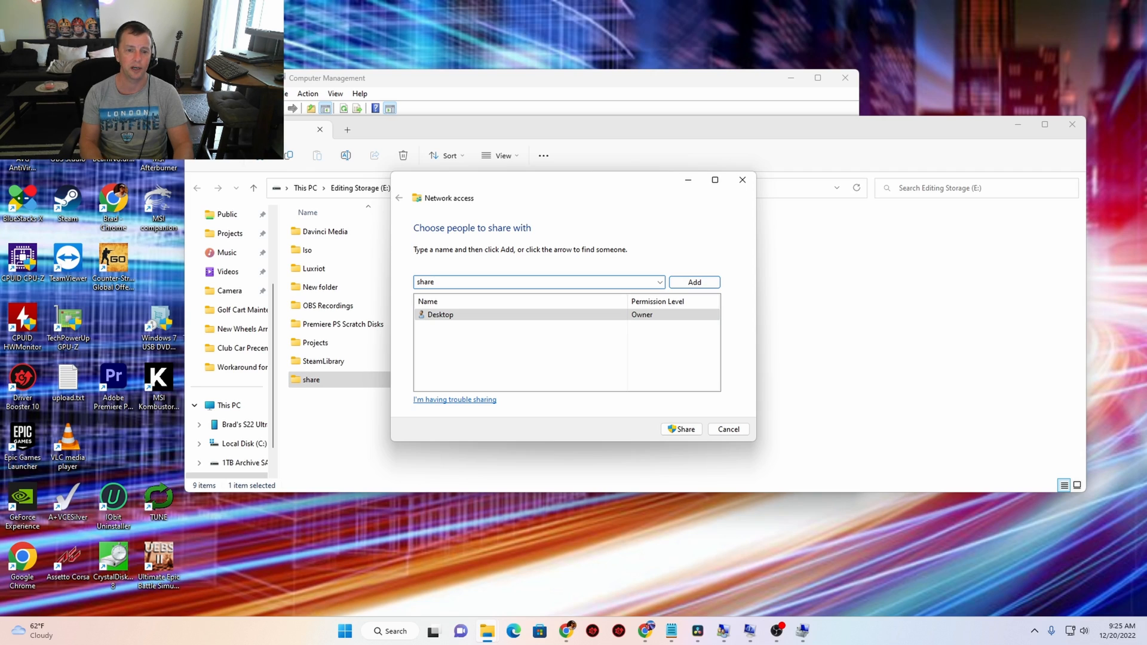
left_click(694, 281)
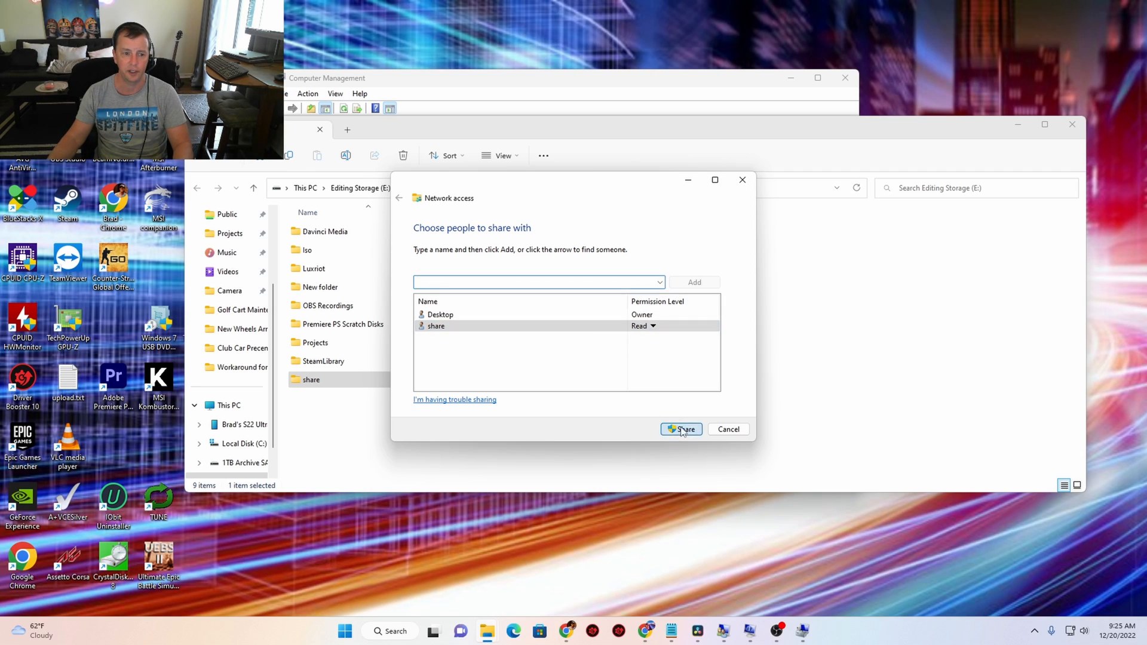
Step: Confirm sharing, note the folder's network path, and close the confirmation
left_click(681, 429)
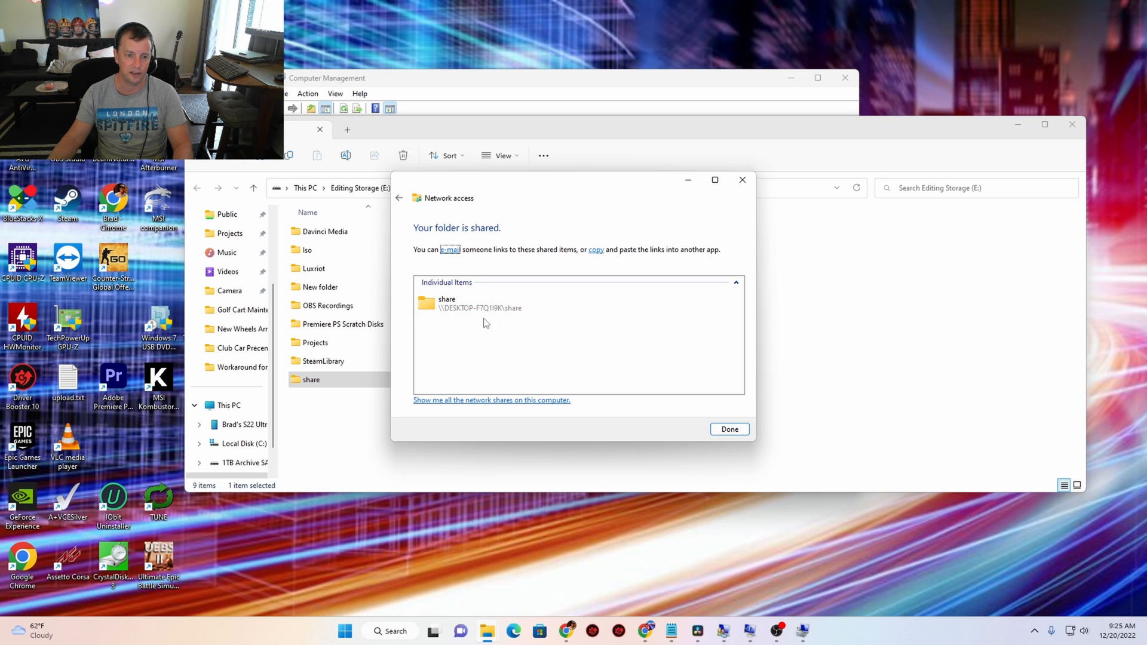
left_click(479, 304)
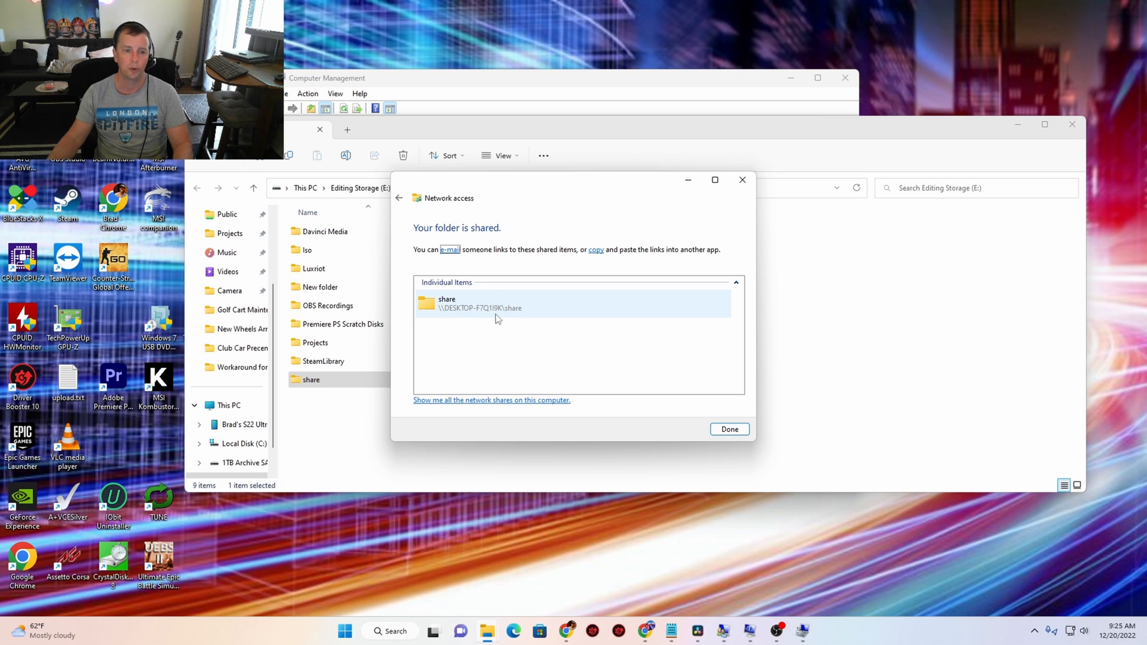
mouse_move(505, 301)
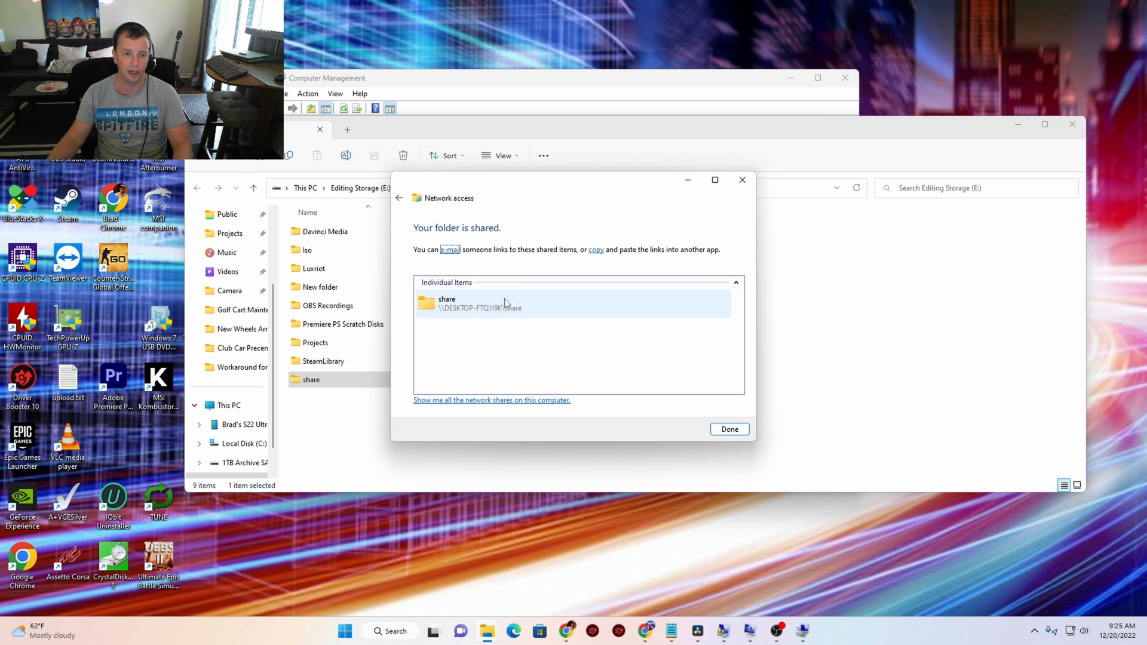
mouse_move(568, 317)
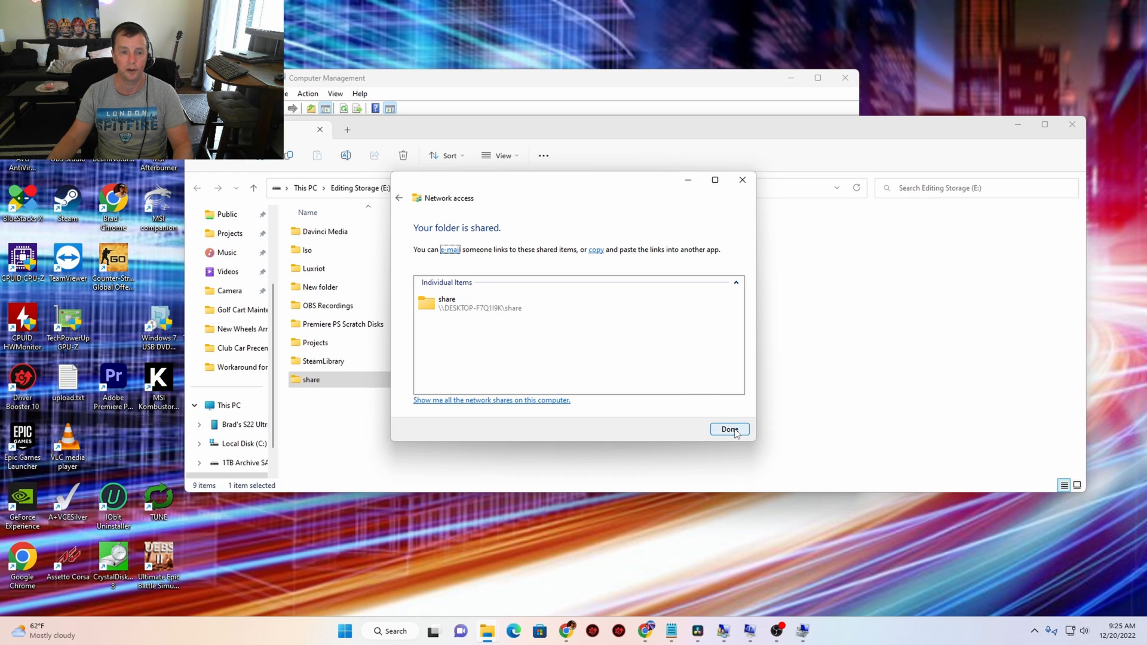
left_click(729, 429)
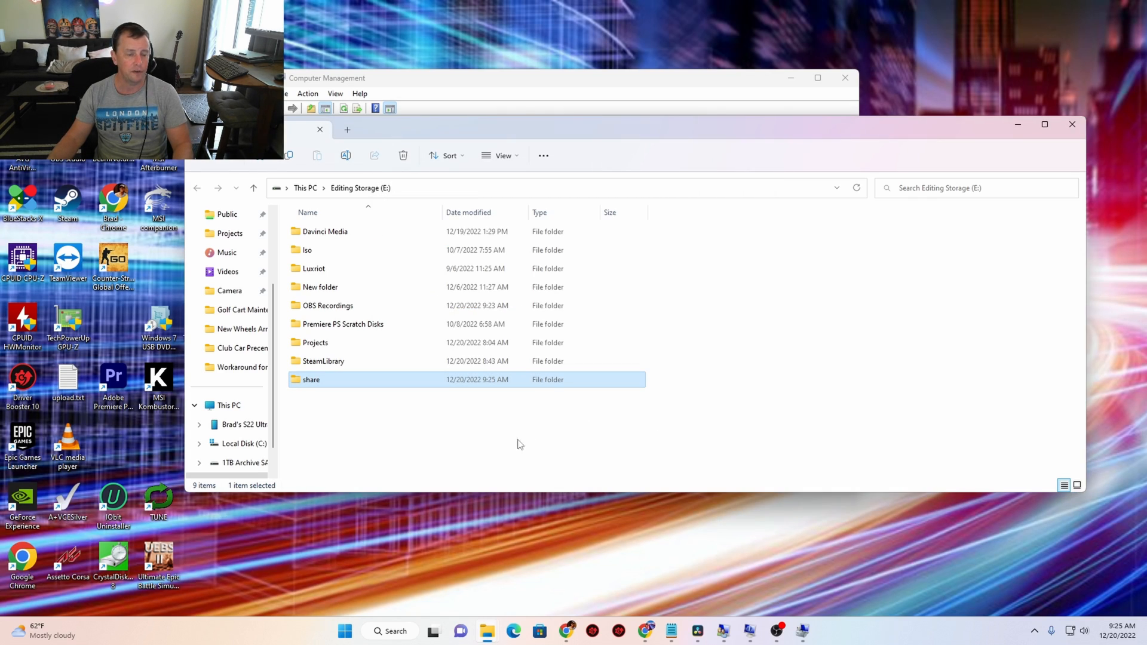
left_click(389, 630)
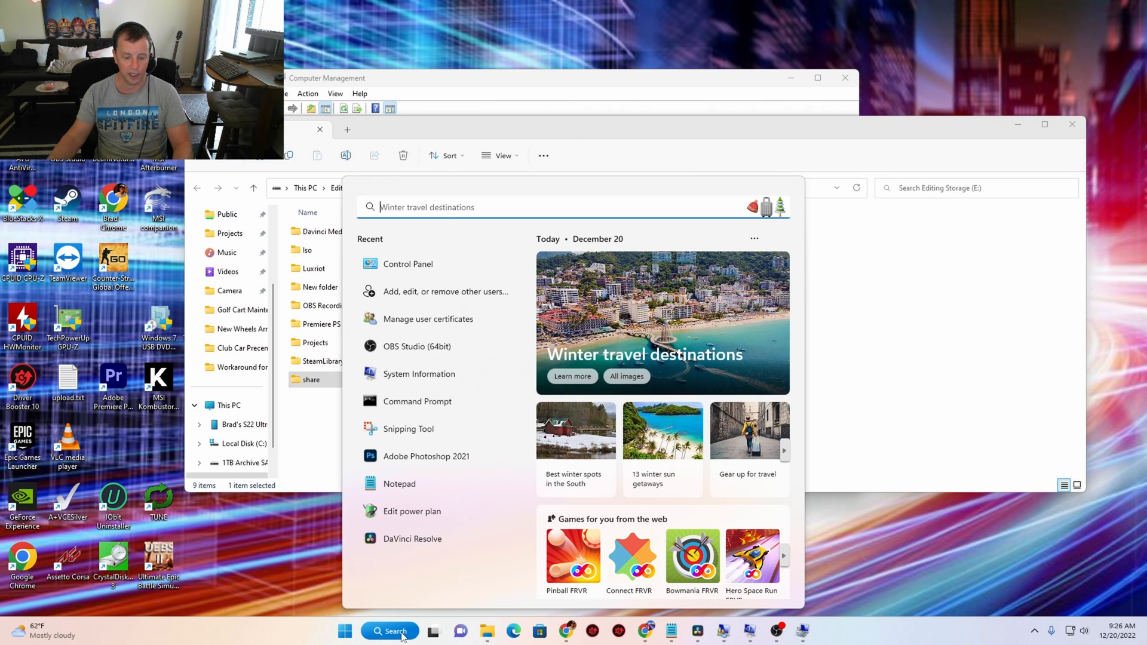
Step: Run ipconfig in Command Prompt to reveal the PC's IPv4 address 192.168.0.111
type("cmd")
type("ipc")
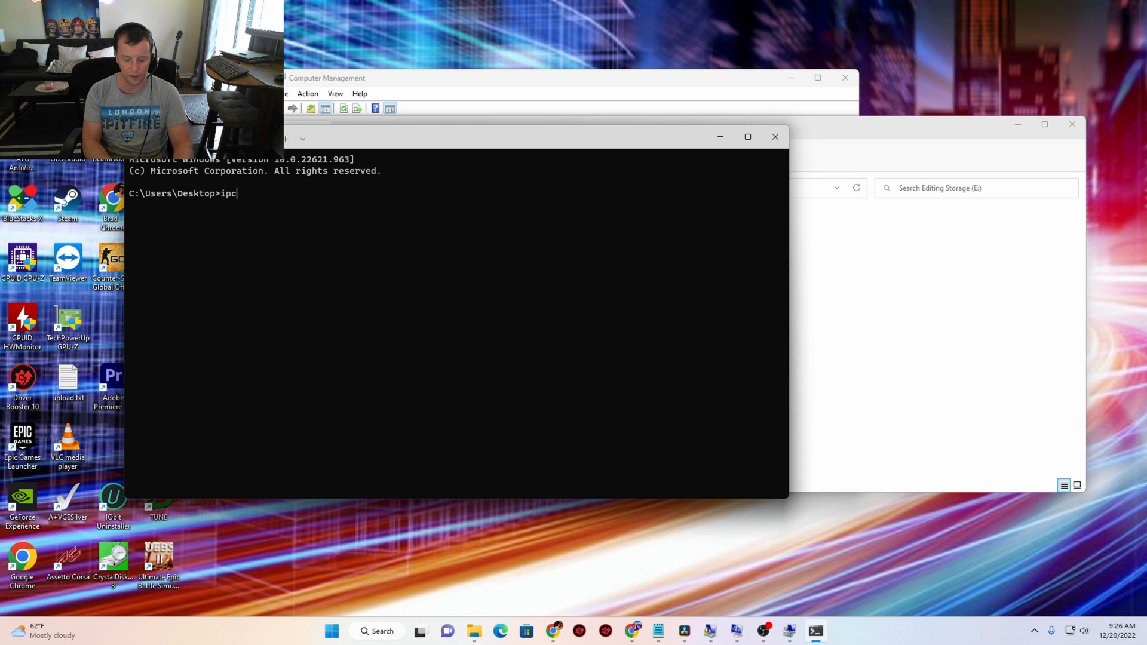
type("onfig")
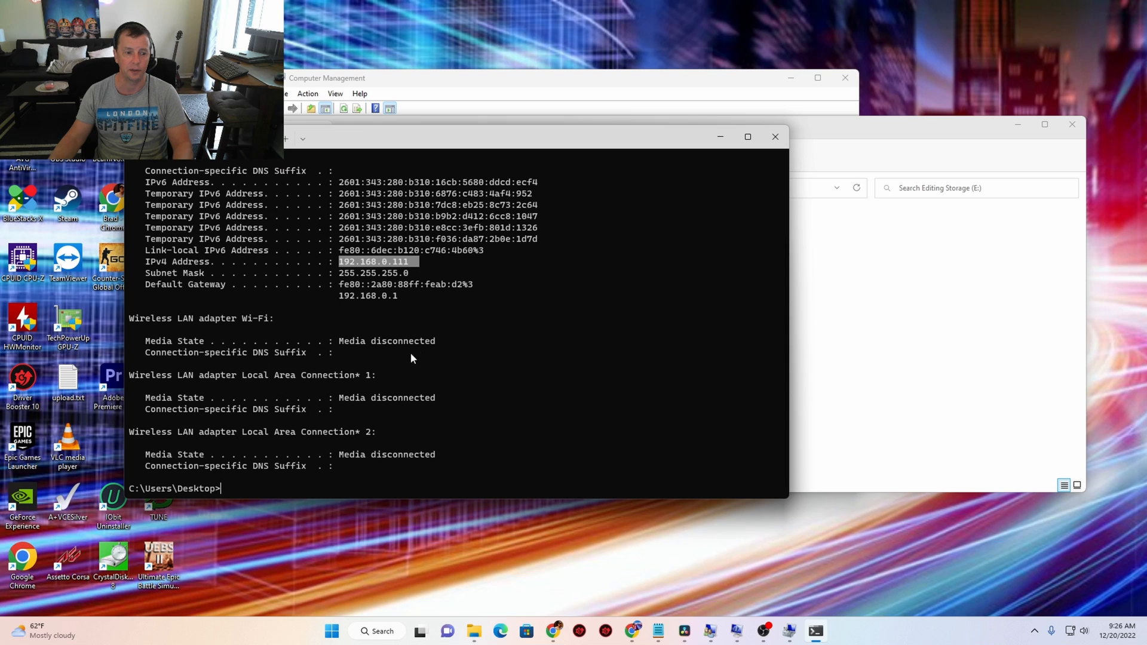
left_click(329, 631)
type("system")
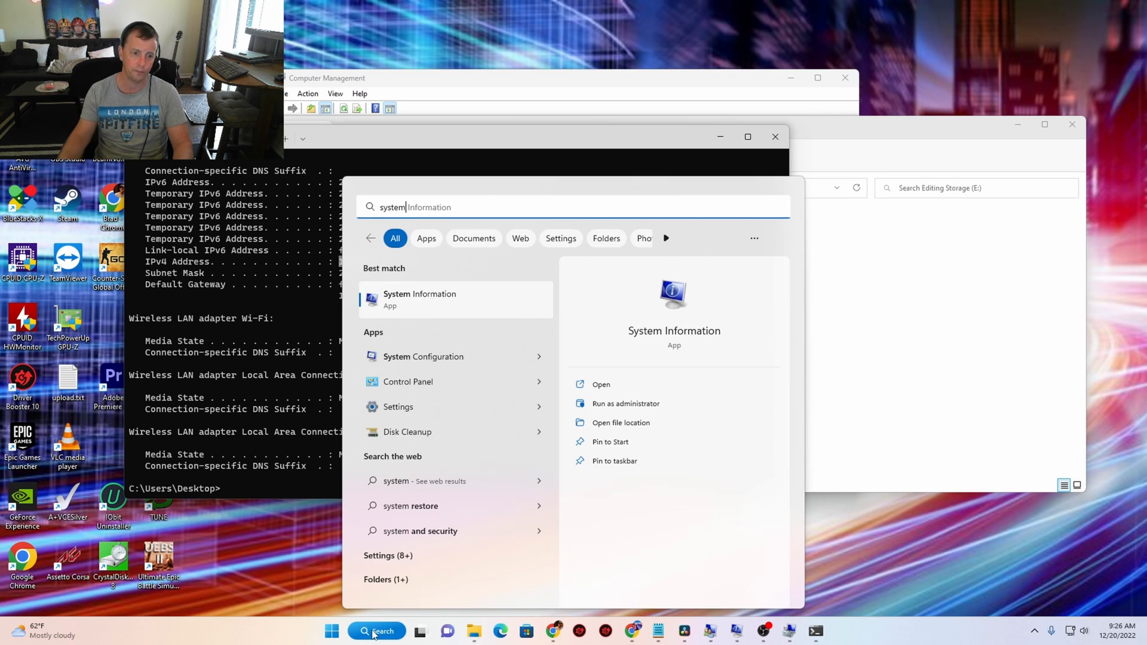
Step: Look up the computer's System Name in System Information's System Summary
left_click(418, 298)
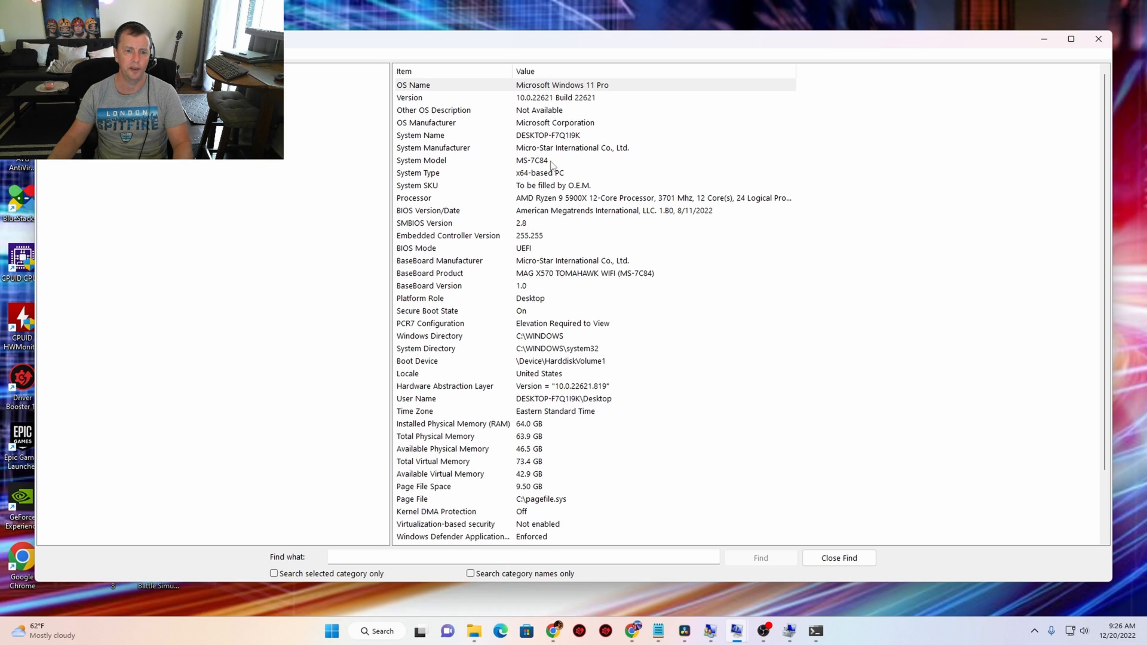
left_click(421, 135)
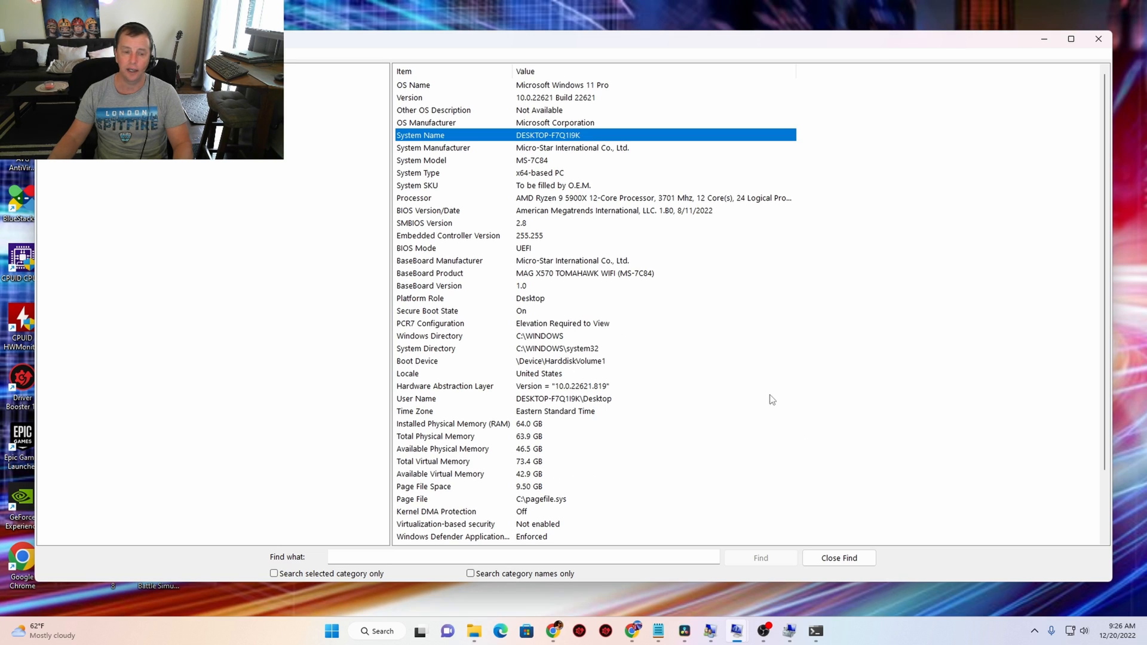
mouse_move(702, 419)
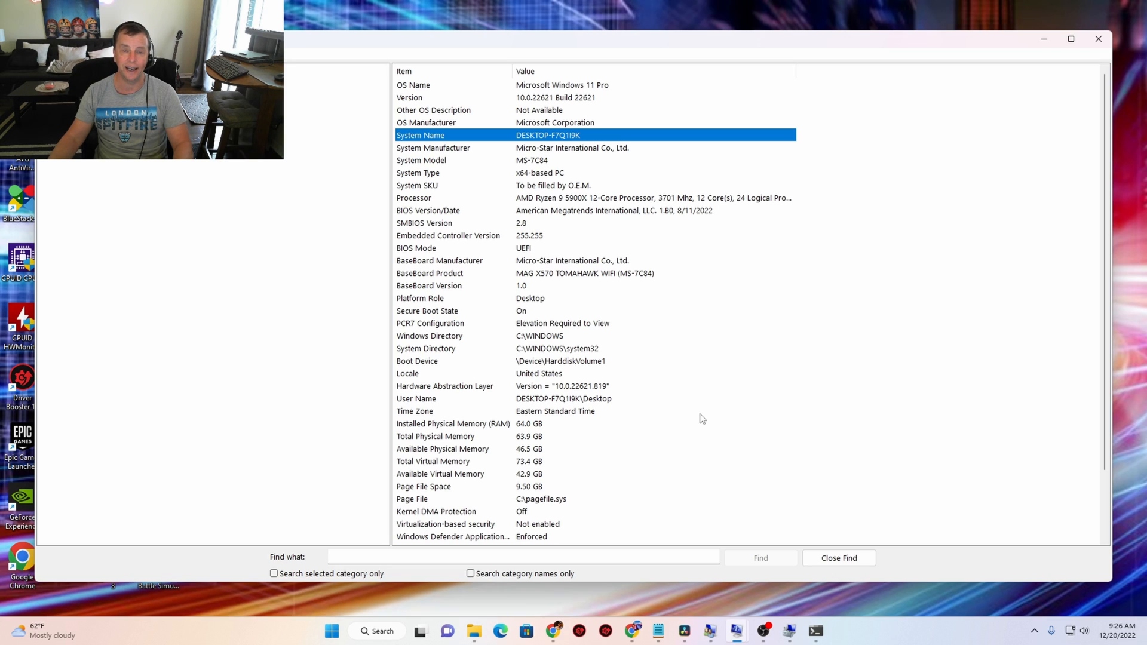
mouse_move(630, 335)
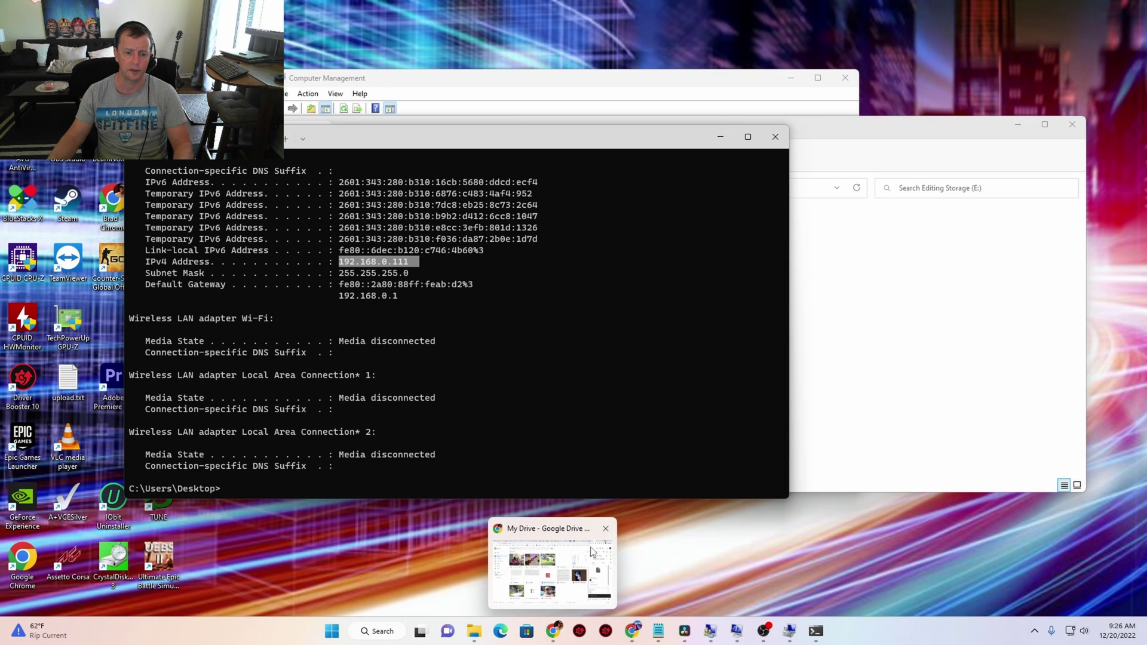
Step: From kodi.tv in Chrome, download the Kodi 19.4 Android ARMV7A (32-bit) APK
right_click(551, 630)
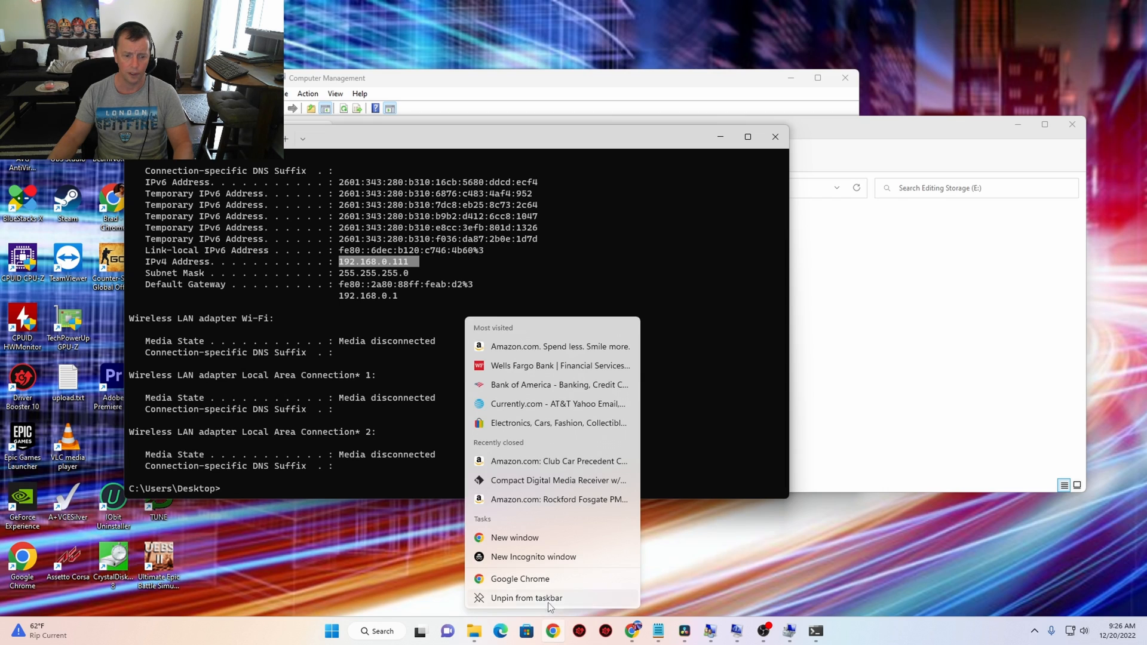
left_click(520, 578)
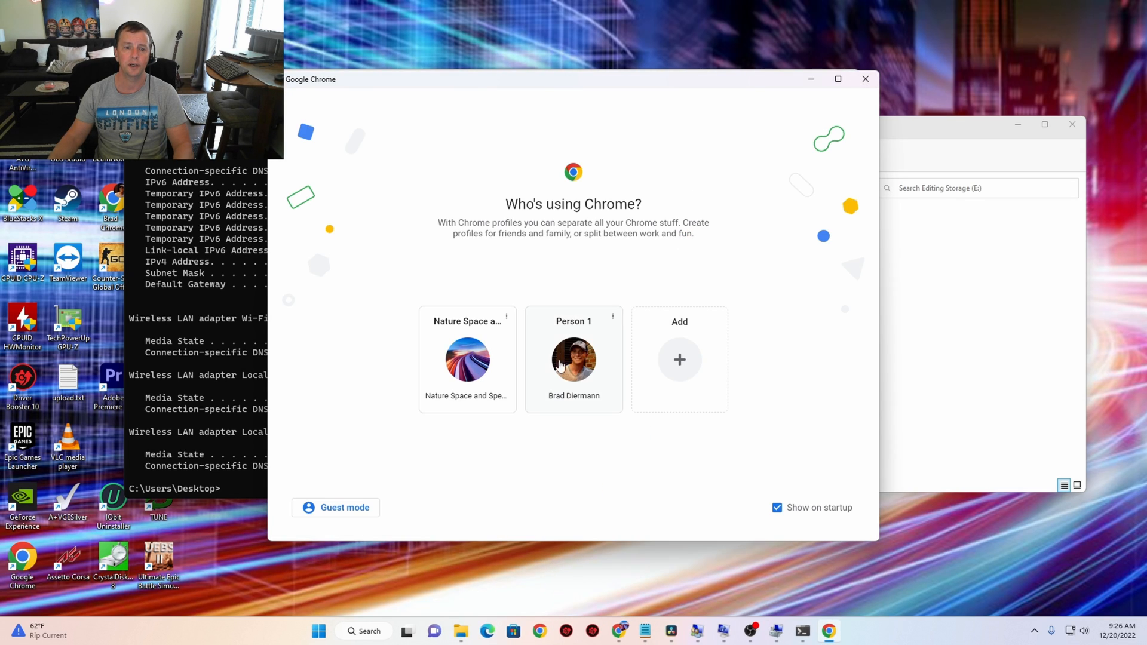
left_click(573, 360)
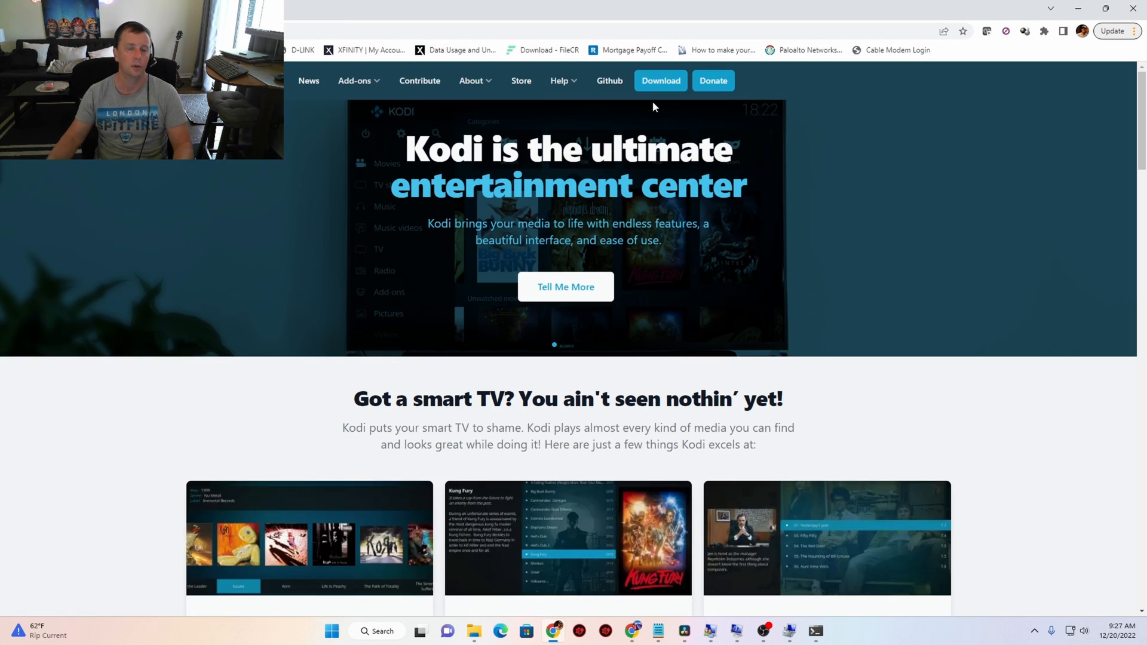
left_click(661, 81)
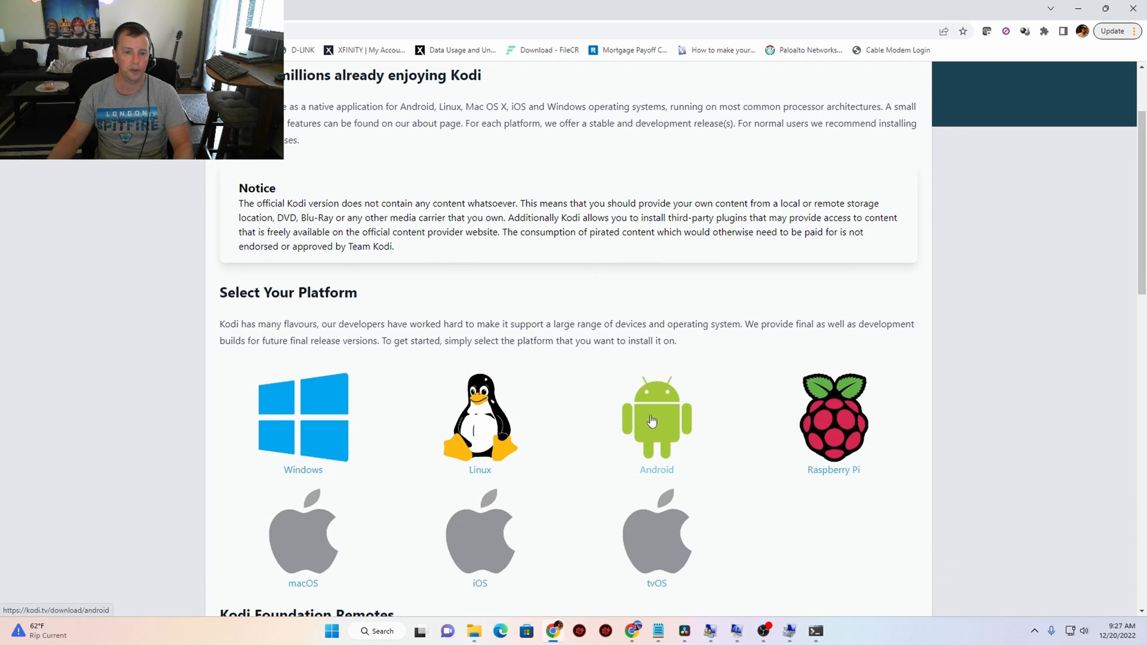
left_click(657, 421)
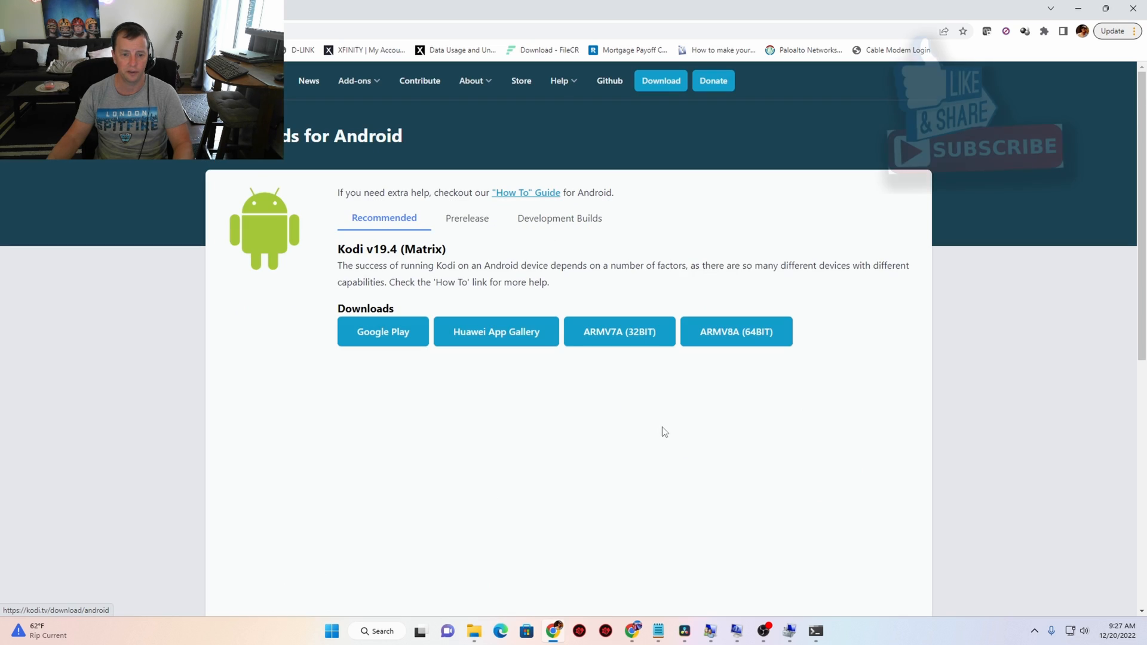
mouse_move(632, 341)
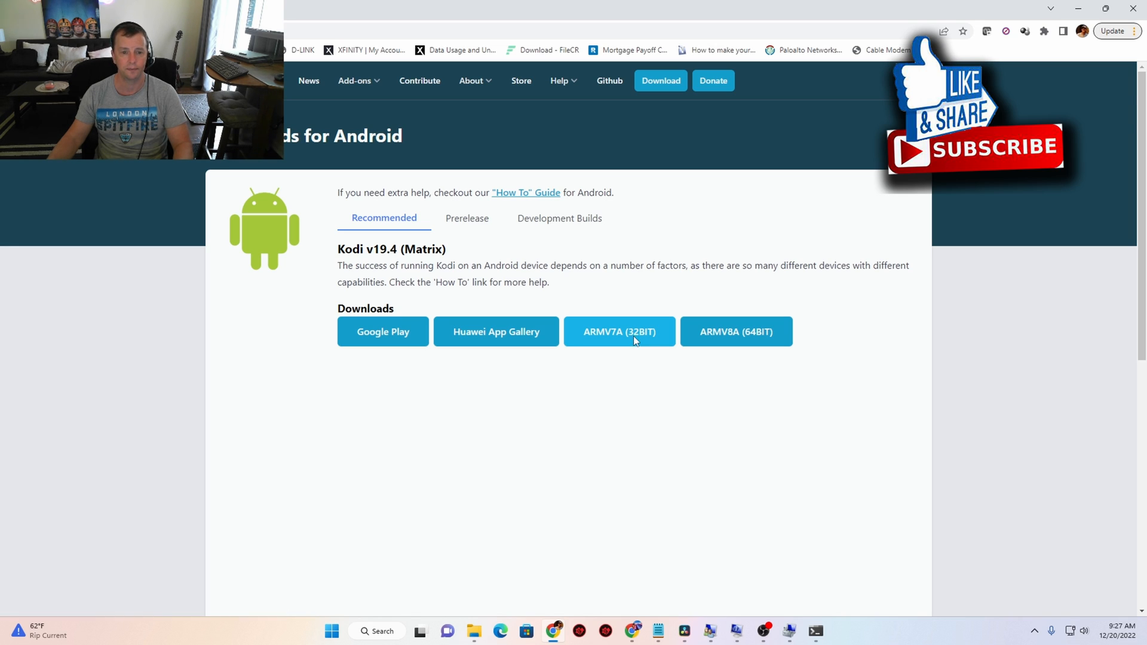
left_click(620, 332)
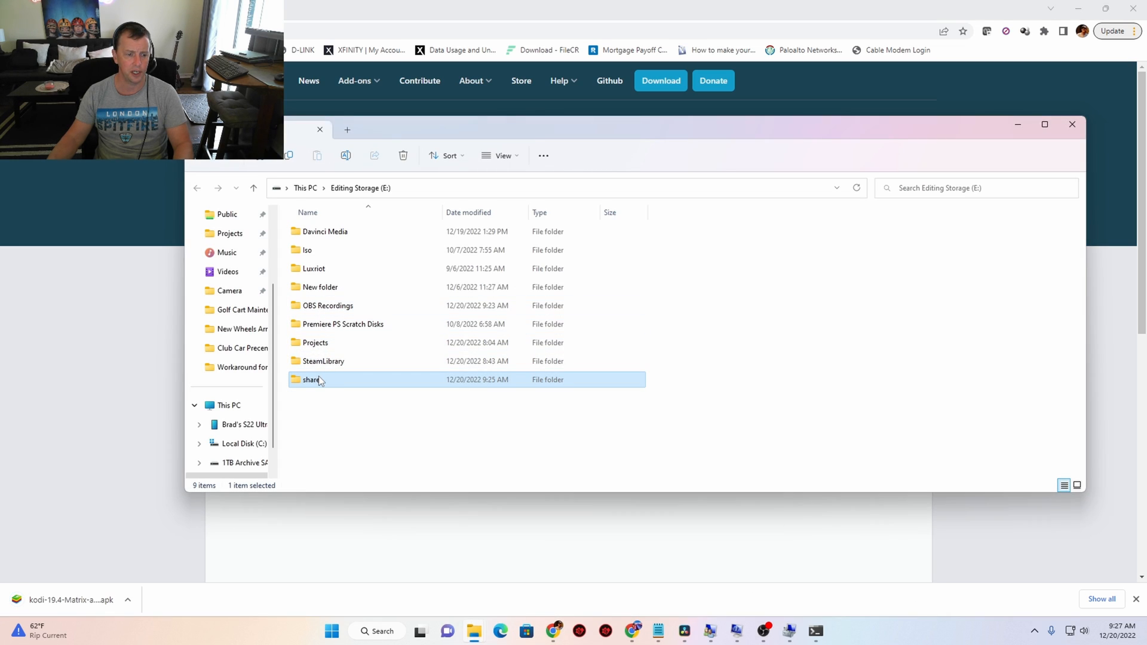
Step: Copy the downloaded kodi-19.4-Matrix-armeabi-v7a.apk from Downloads for the E:\share folder
double_click(311, 380)
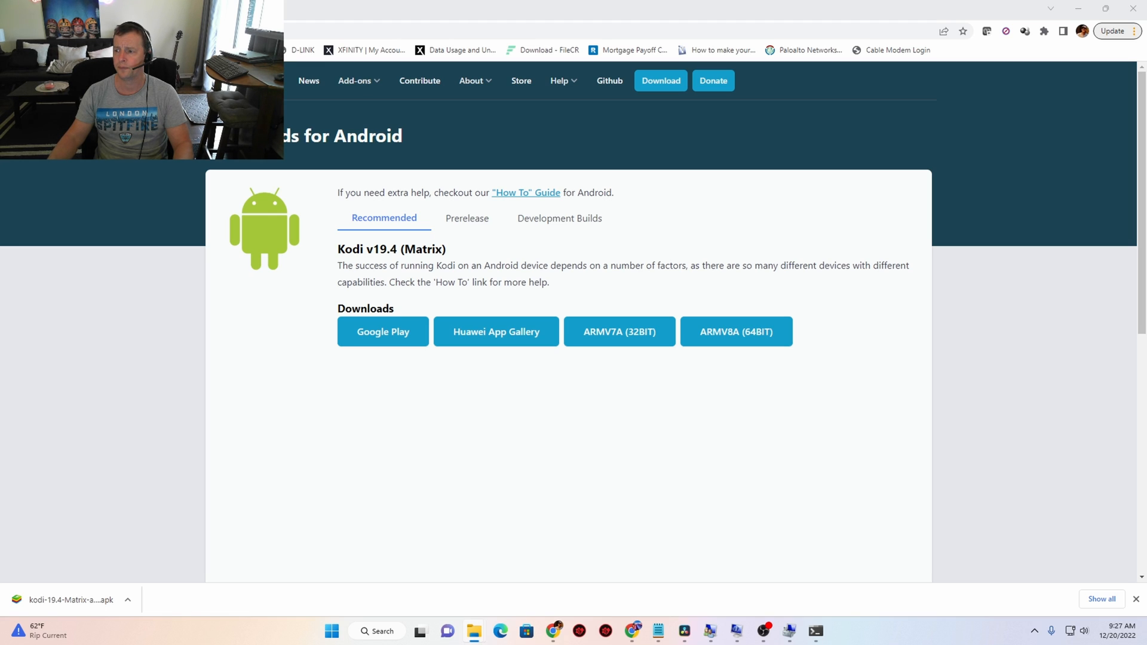
mouse_move(1028, 191)
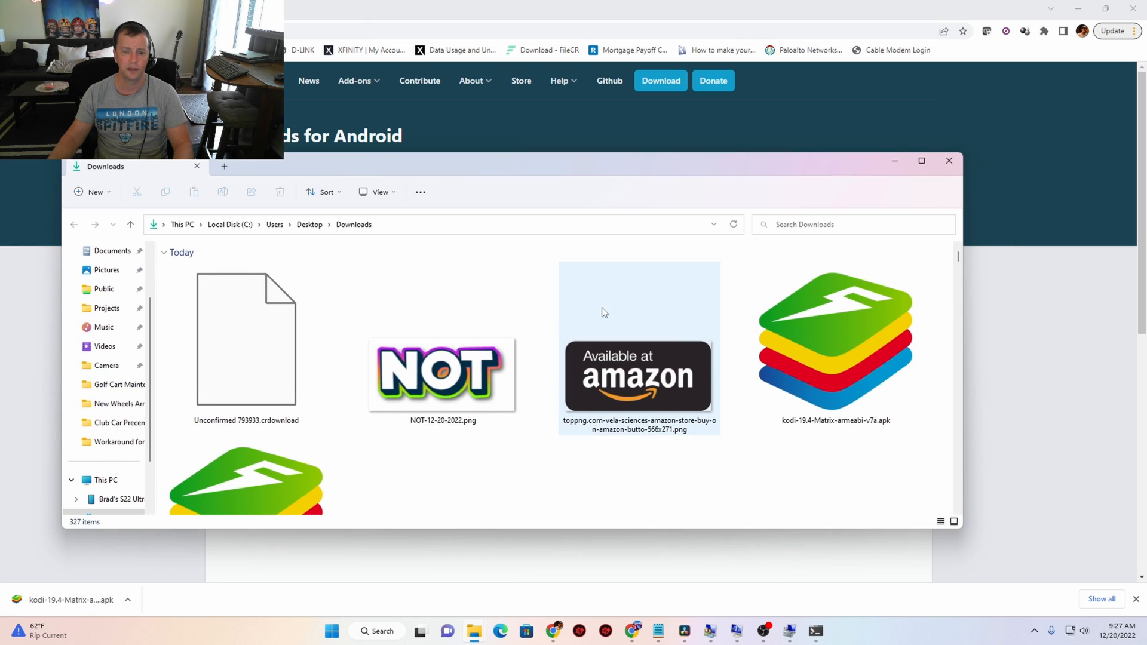
right_click(836, 325)
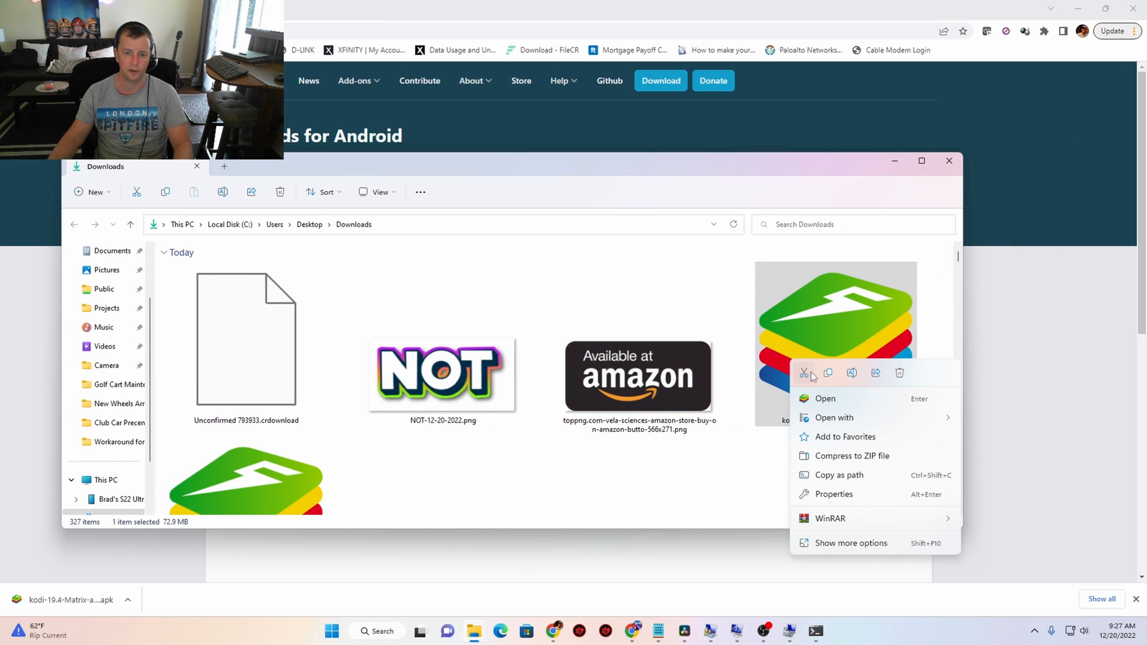
mouse_move(802, 373)
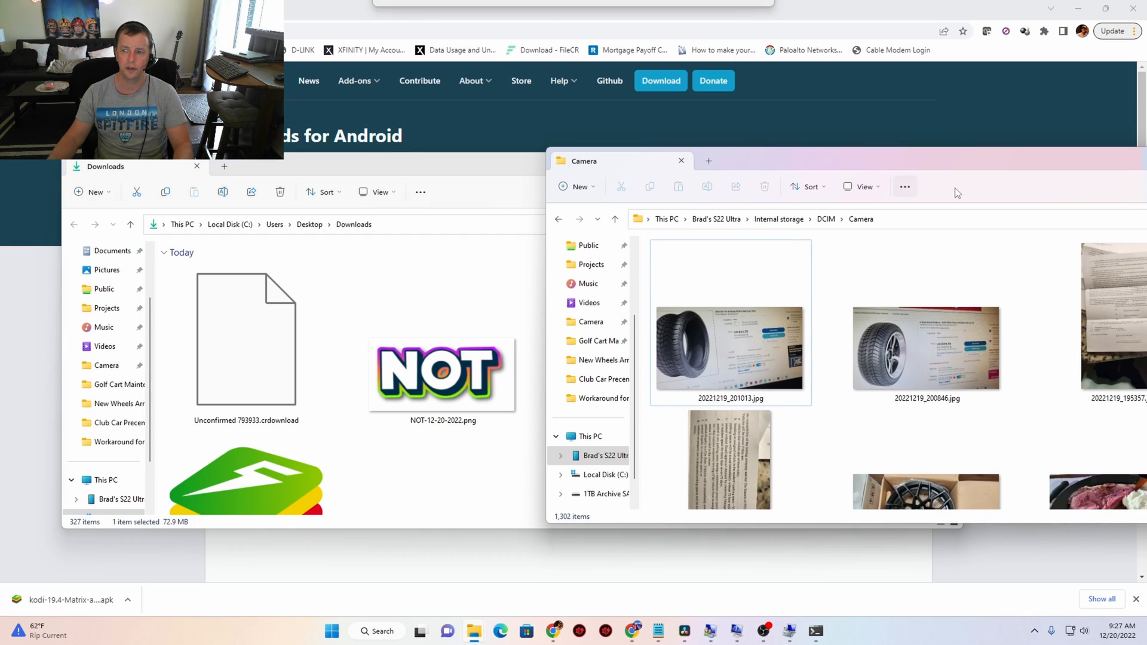
left_click(679, 161)
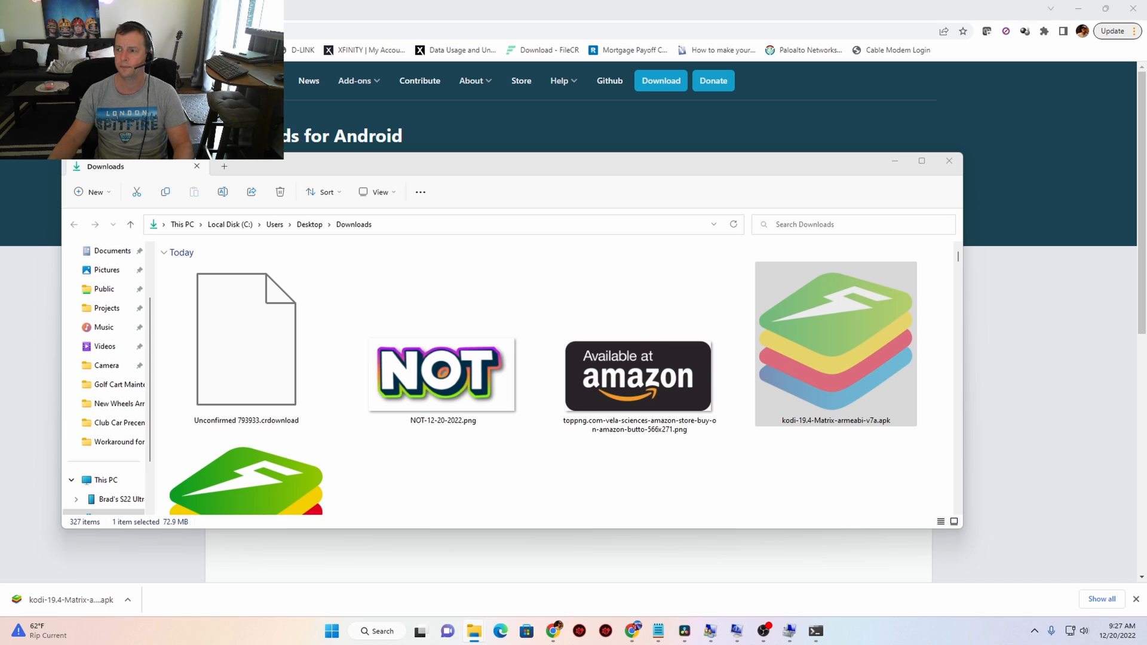
mouse_move(659, 631)
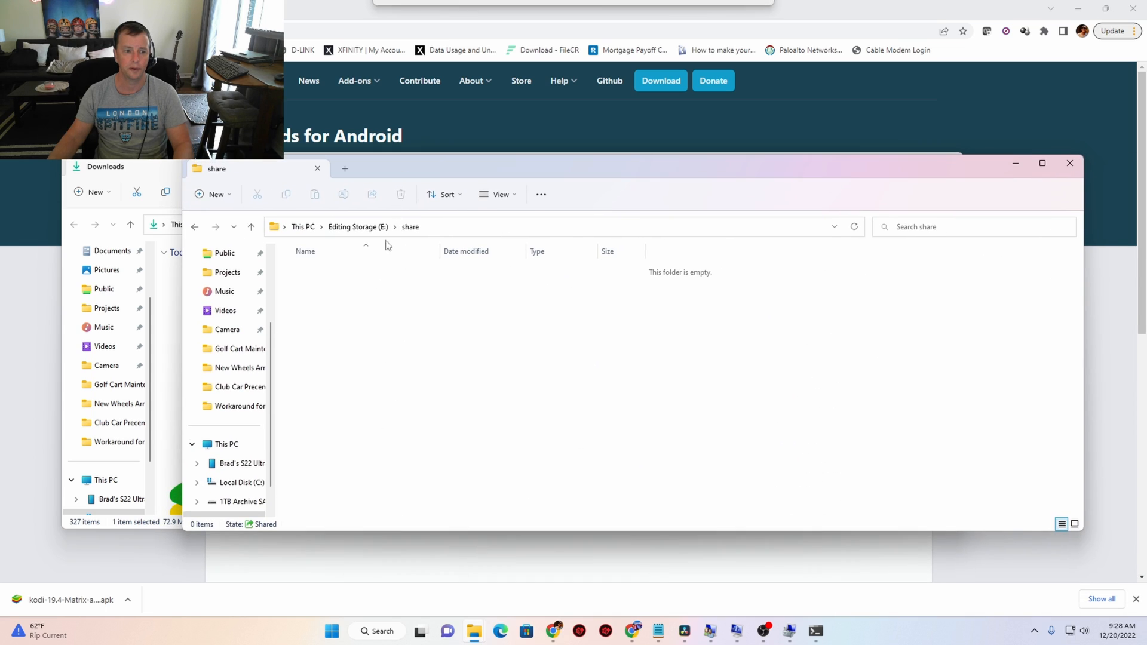
mouse_move(618, 412)
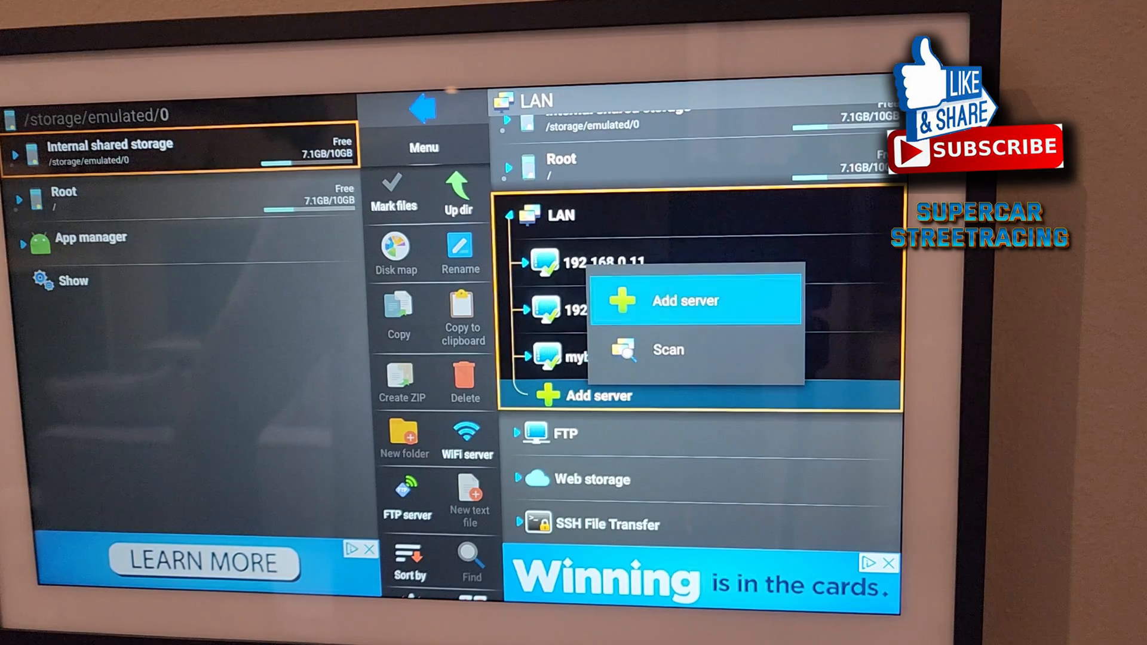
Step: Add a new server under X-plore's LAN section on the Echo Show
left_click(686, 301)
type("1")
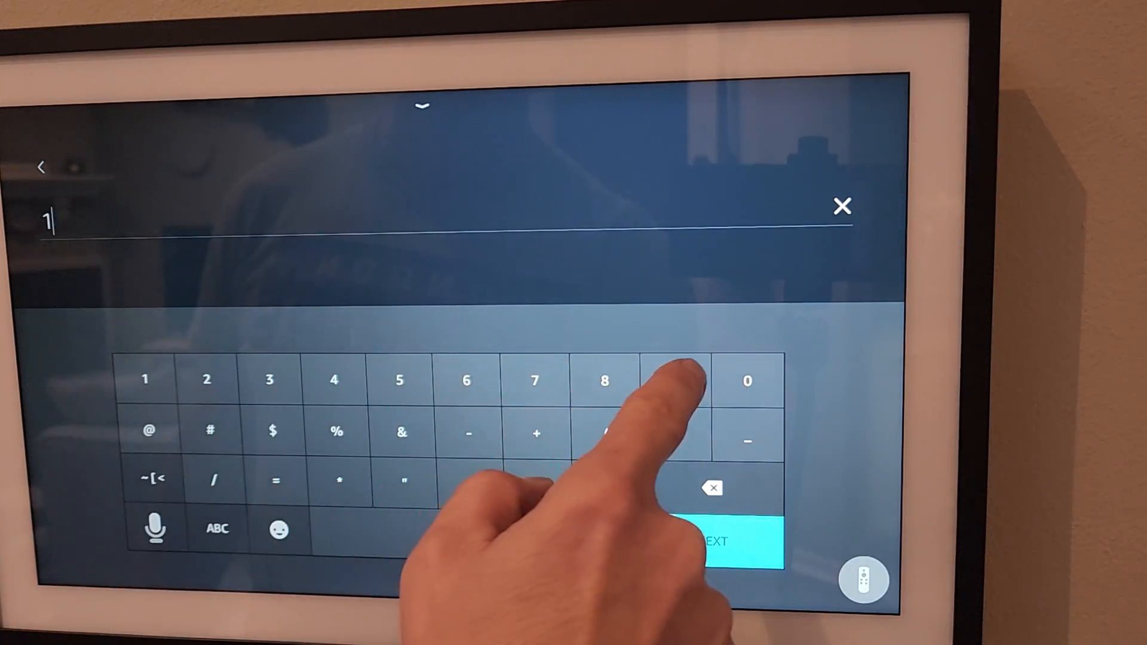
Step: Enter the PC's address 192.168.0.111 for the new LAN server via the on-screen keyboard
left_click(674, 380)
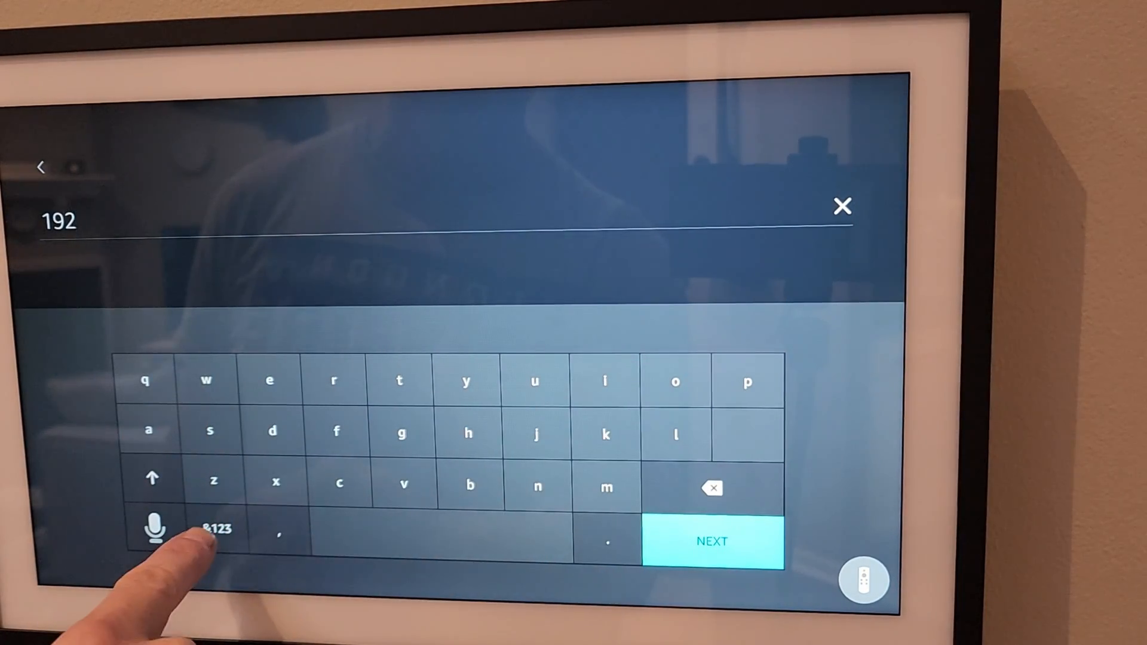
left_click(208, 528)
type(".168.0.1")
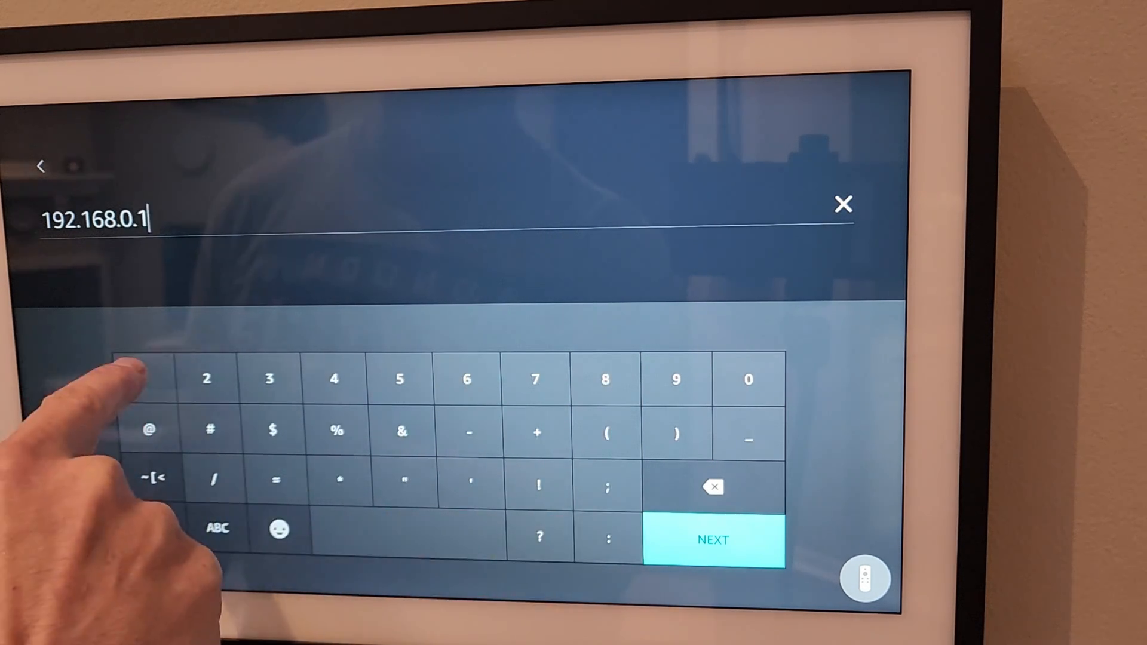
left_click(713, 541)
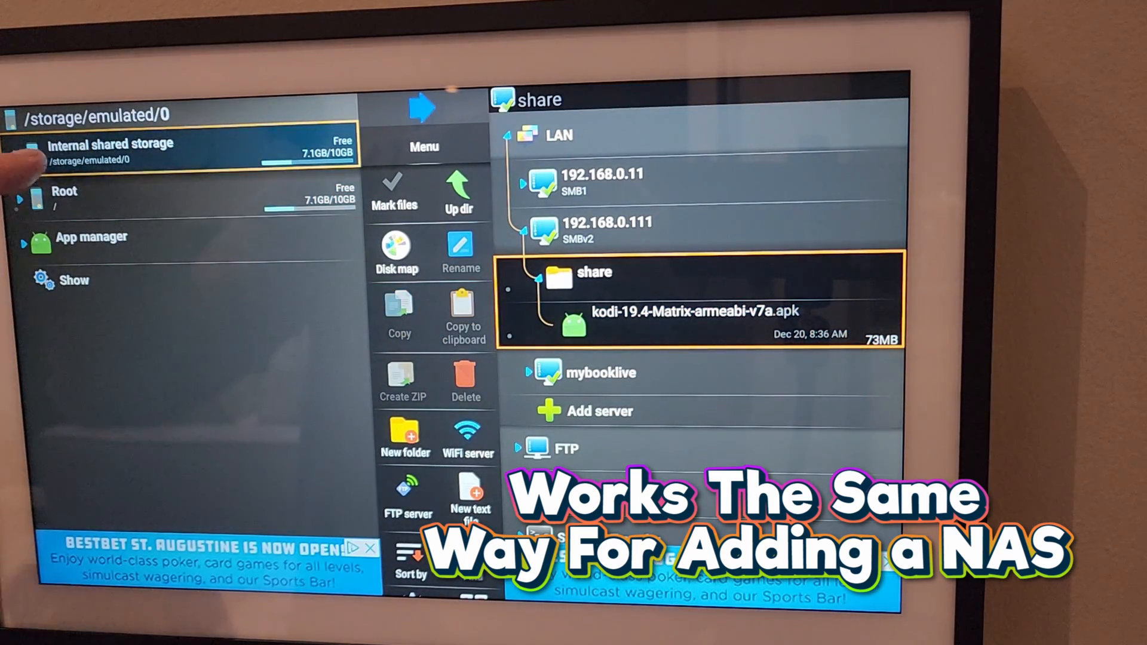
Step: Choose Download under Internal shared storage as destination and confirm copying the Kodi 19.4 APK
left_click(110, 150)
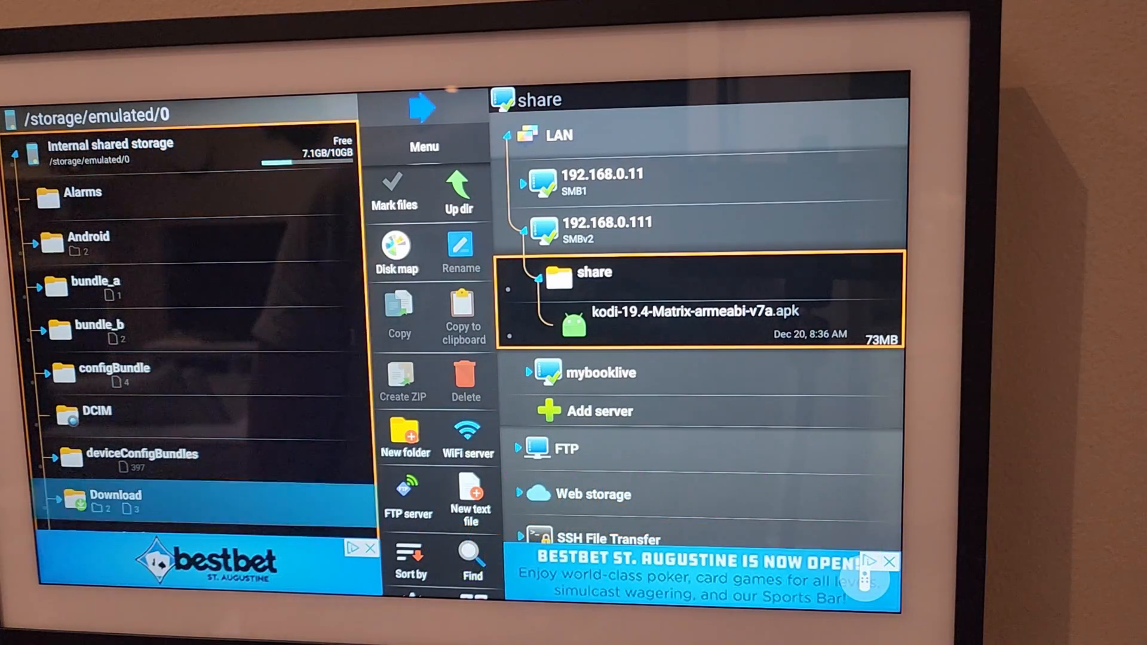
left_click(119, 499)
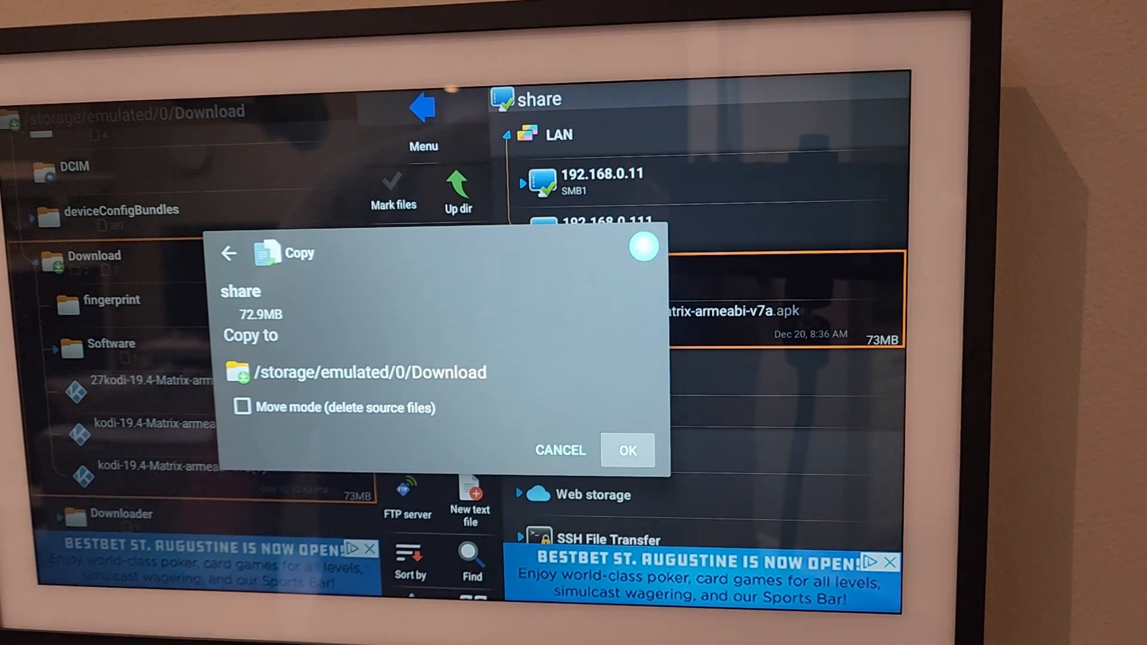
left_click(627, 450)
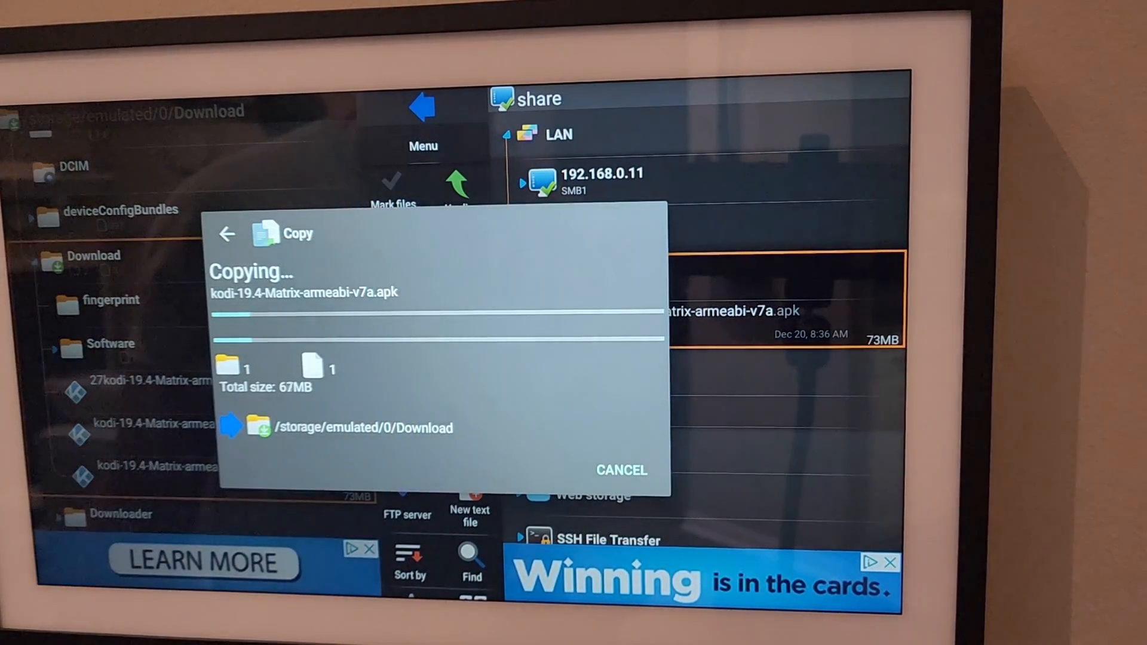